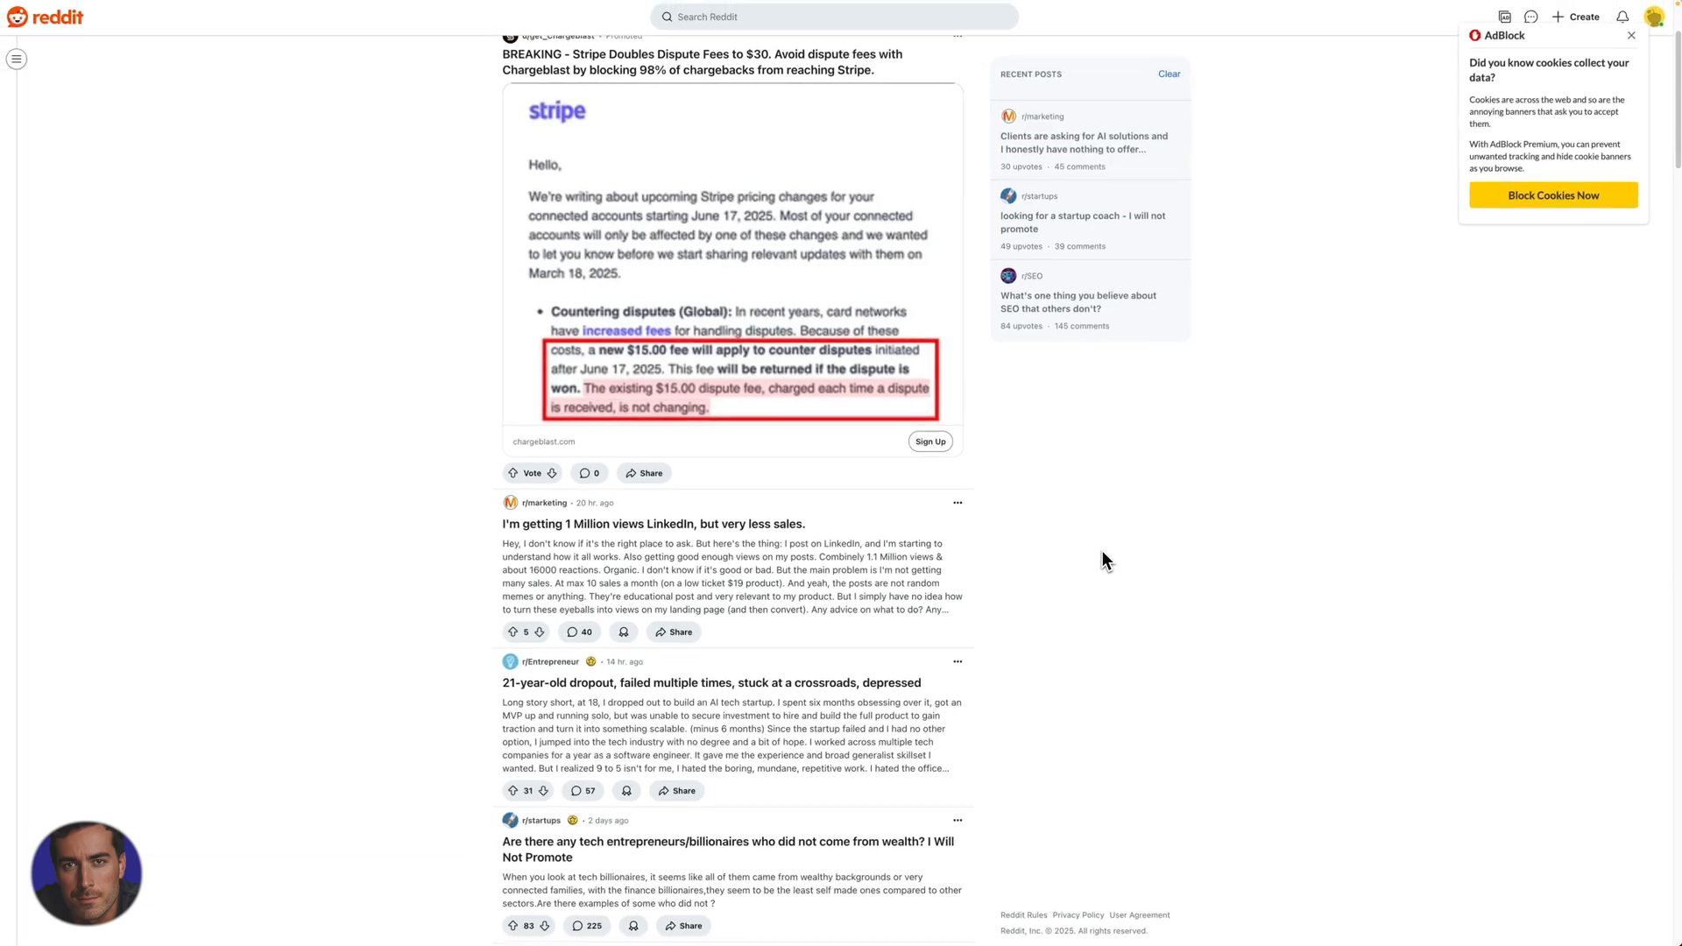
mouse_move(370, 514)
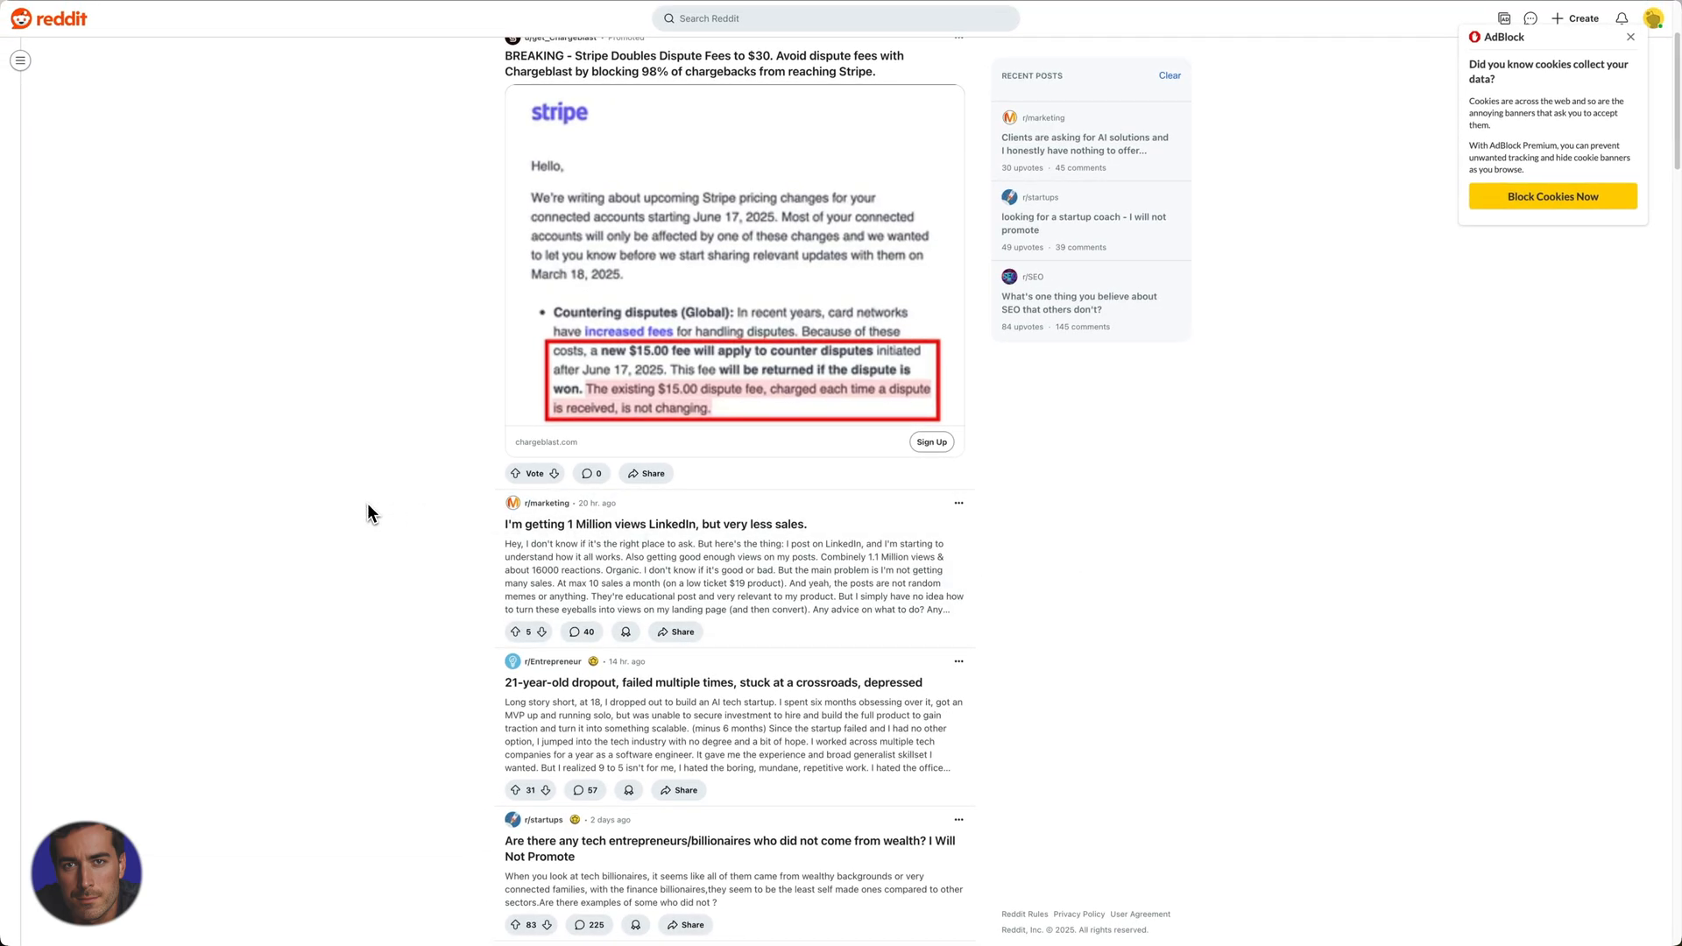
Go to the account Settings page from the profile avatar menu
scroll(down, 3)
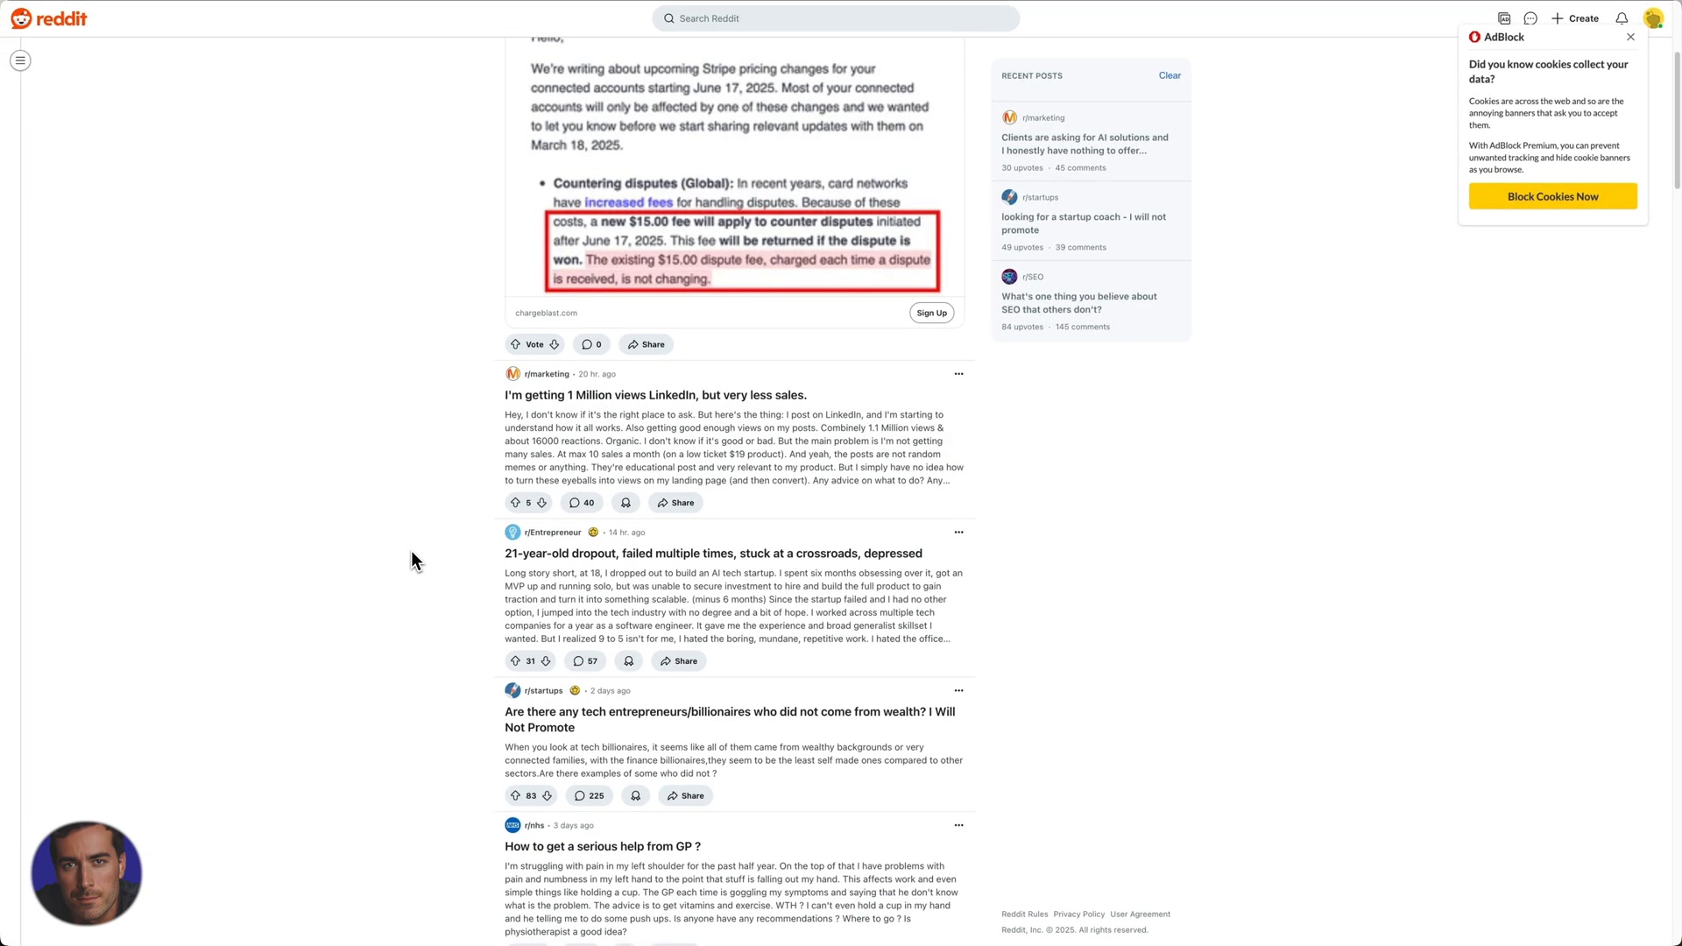
scroll(up, 3)
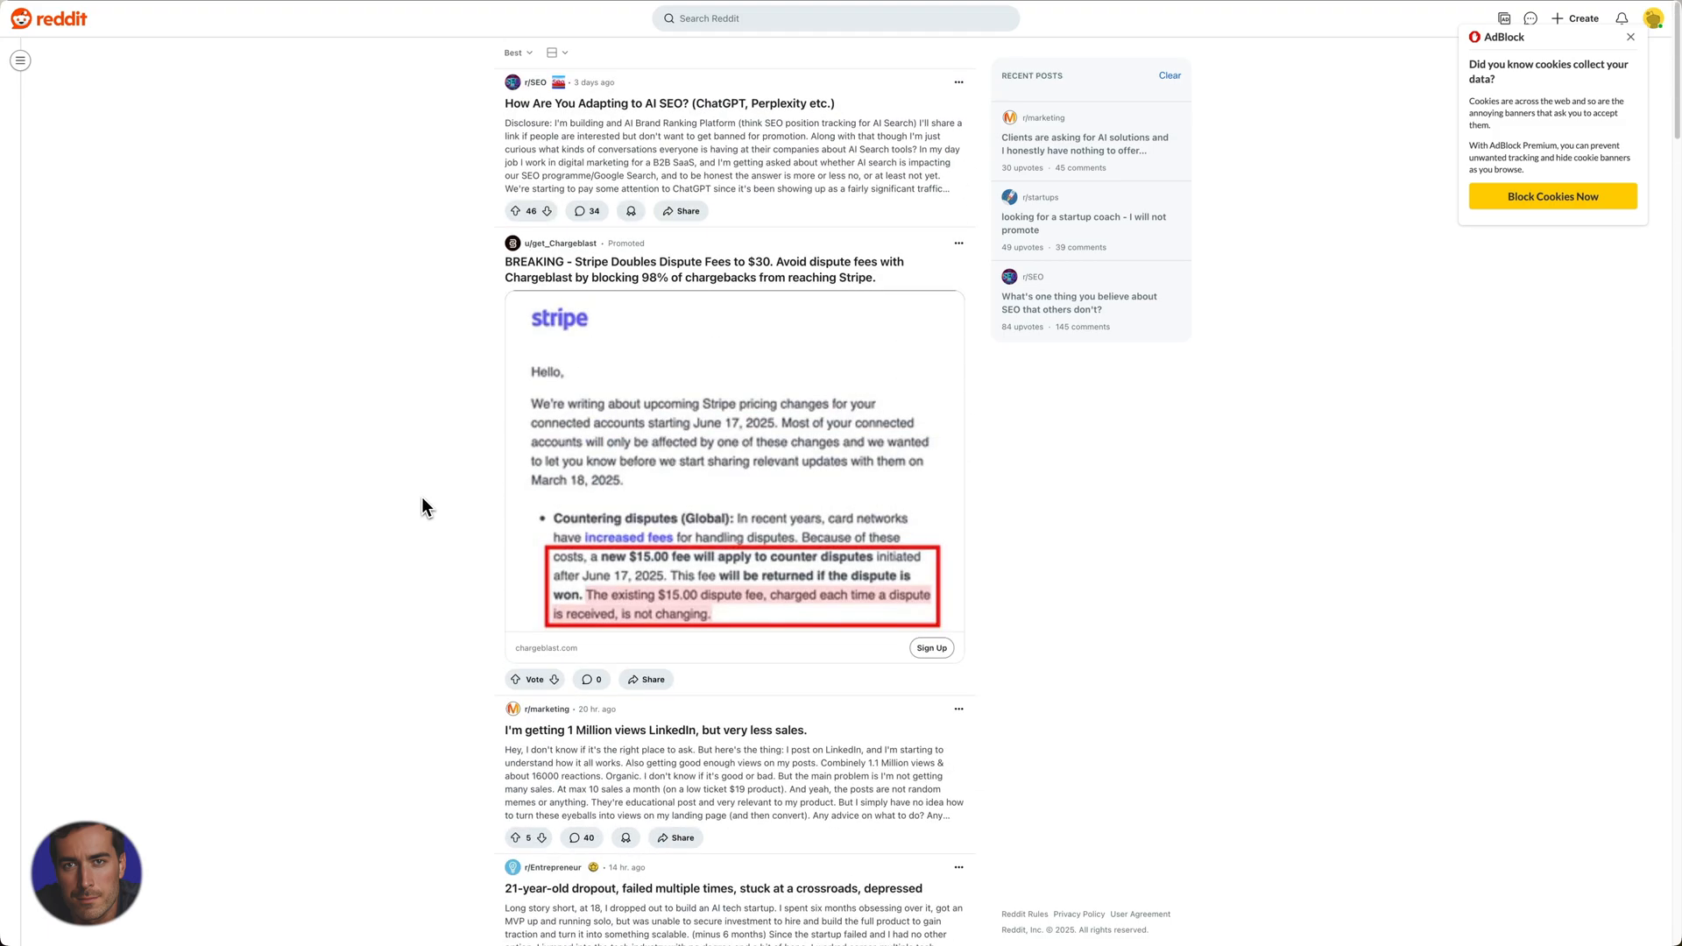
mouse_move(1211, 582)
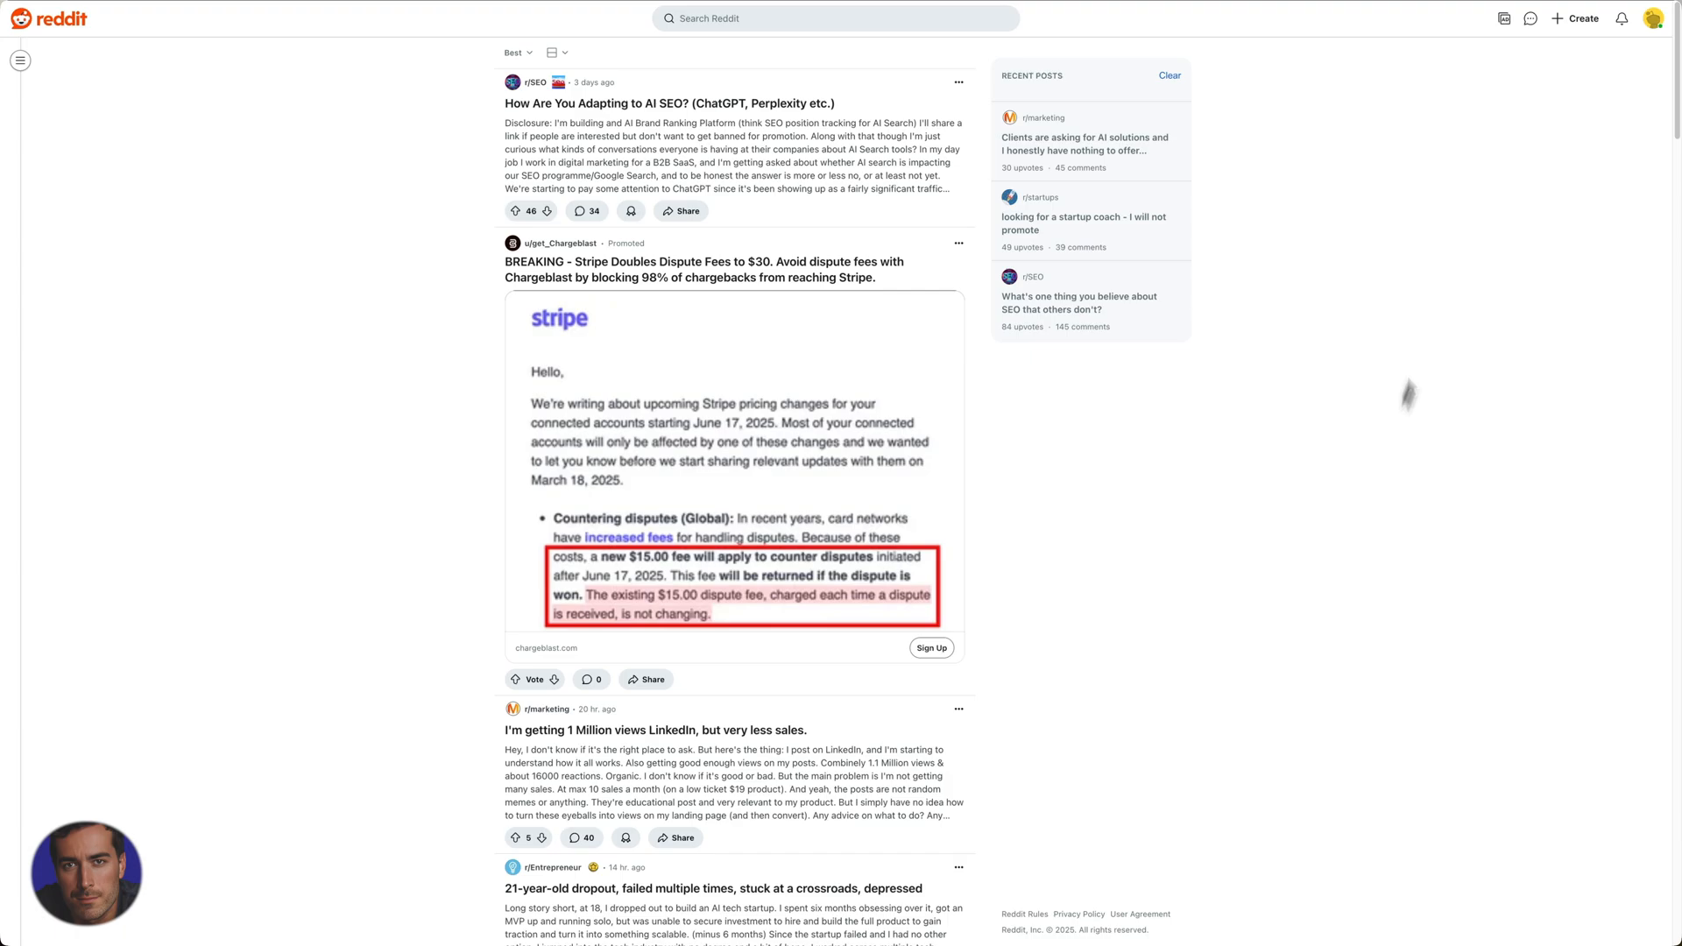
mouse_move(1658, 17)
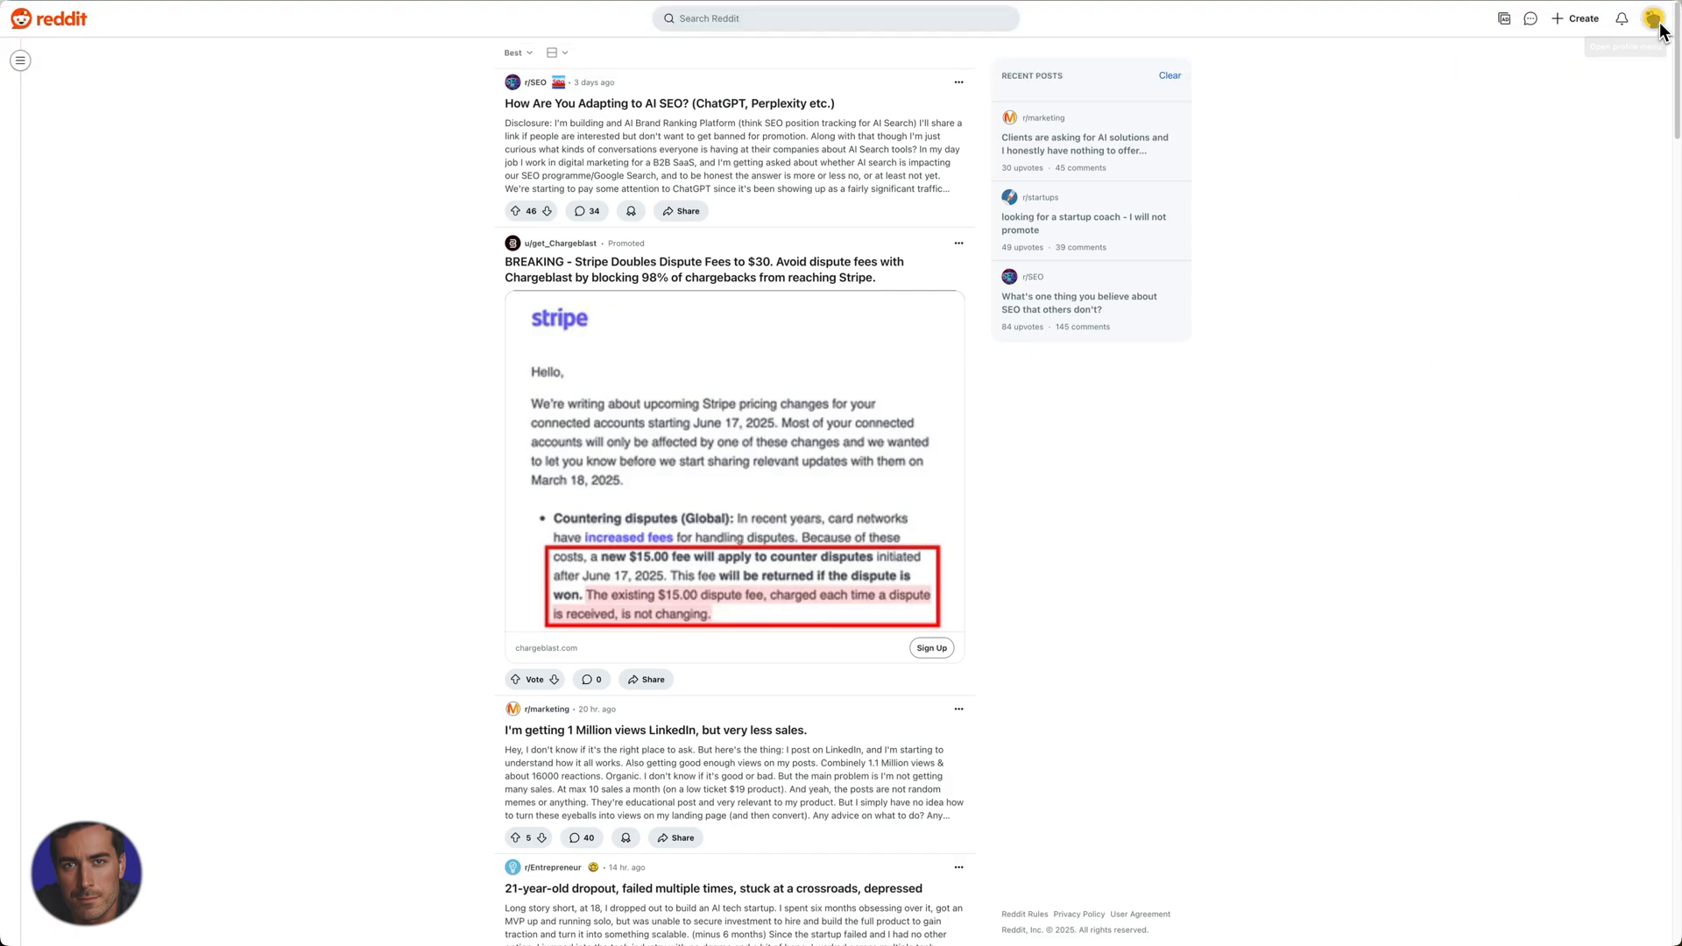
click(1656, 18)
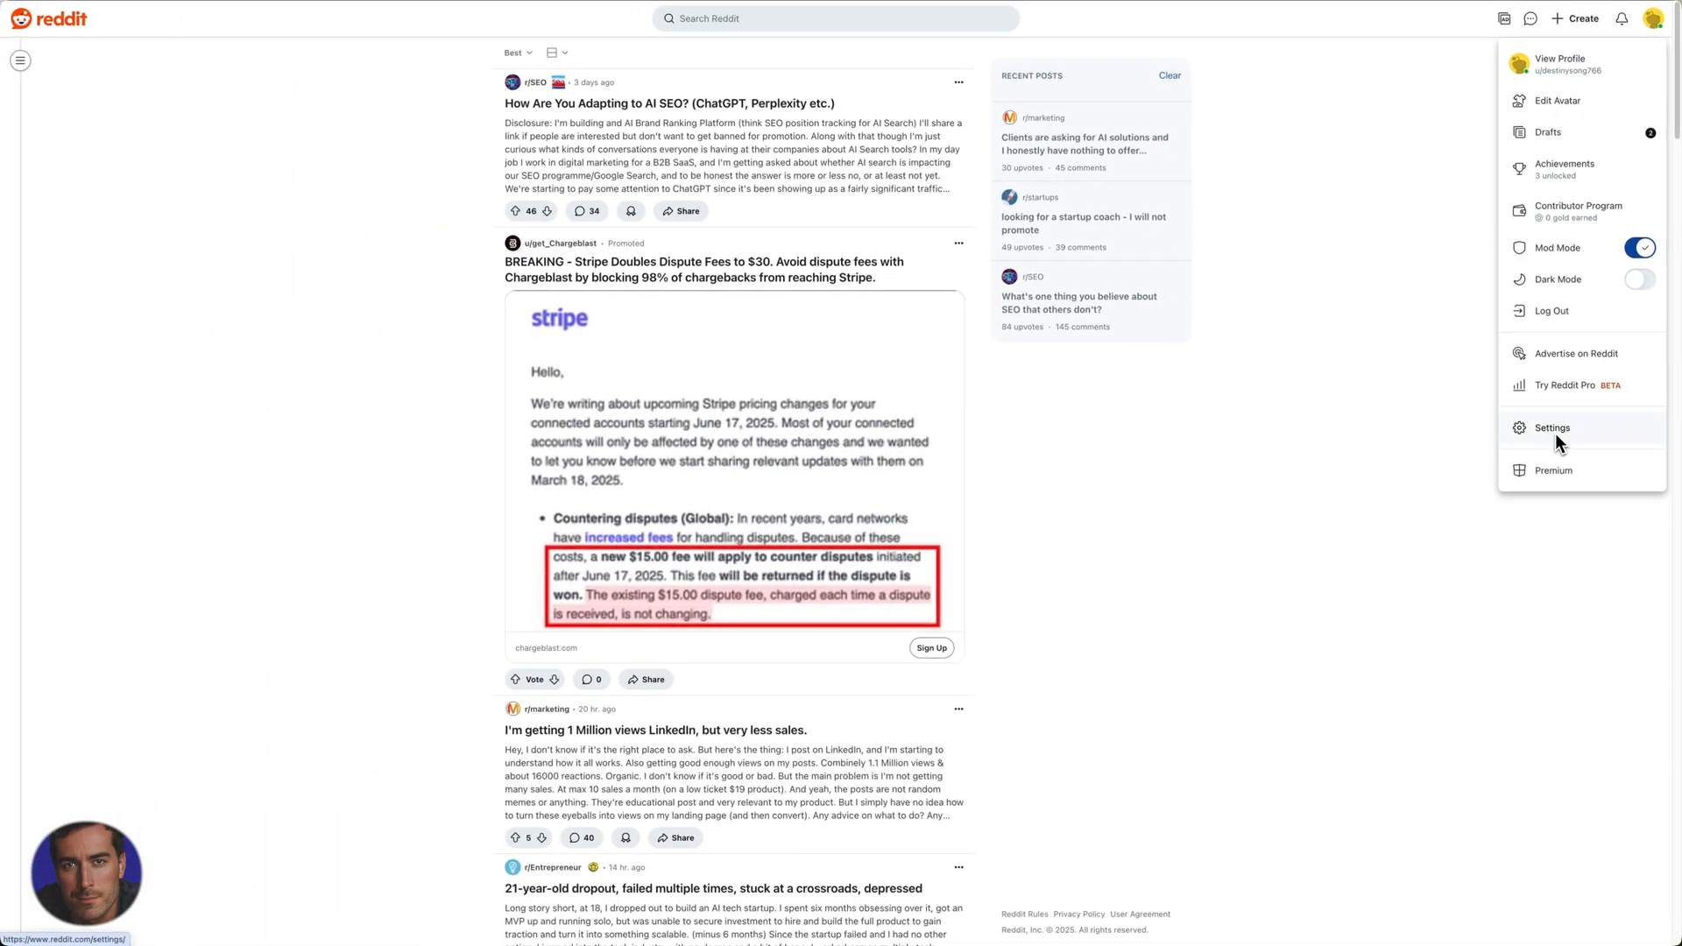
click(1551, 427)
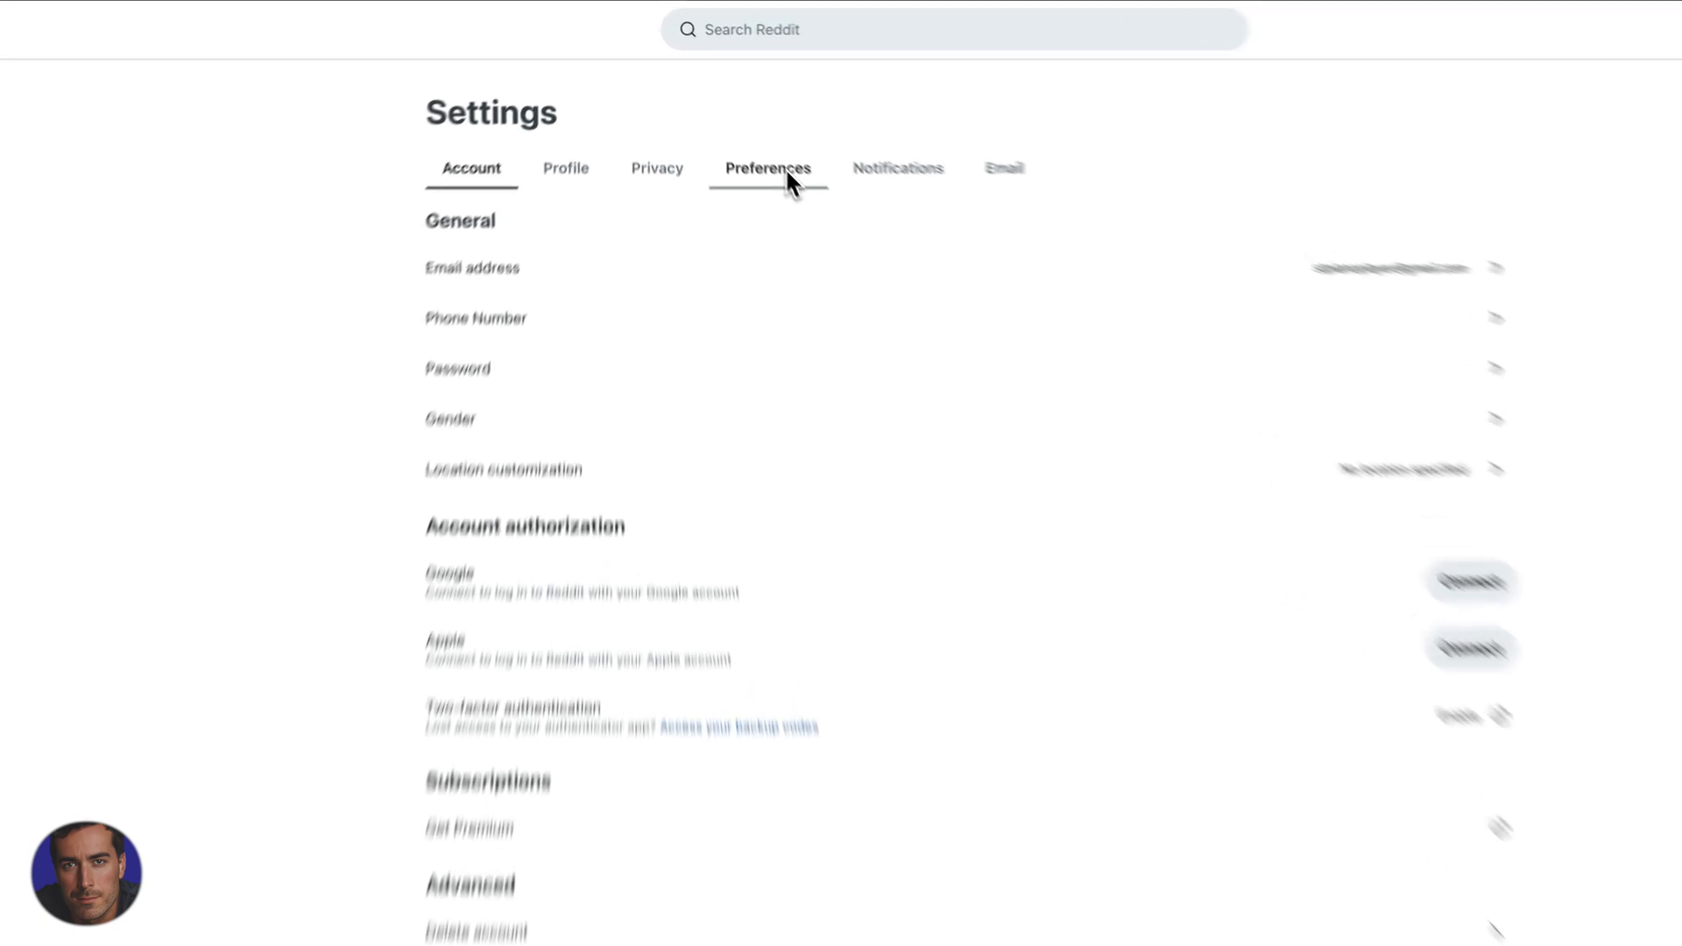
Switch the Settings page to the Preferences section with the content options
click(768, 168)
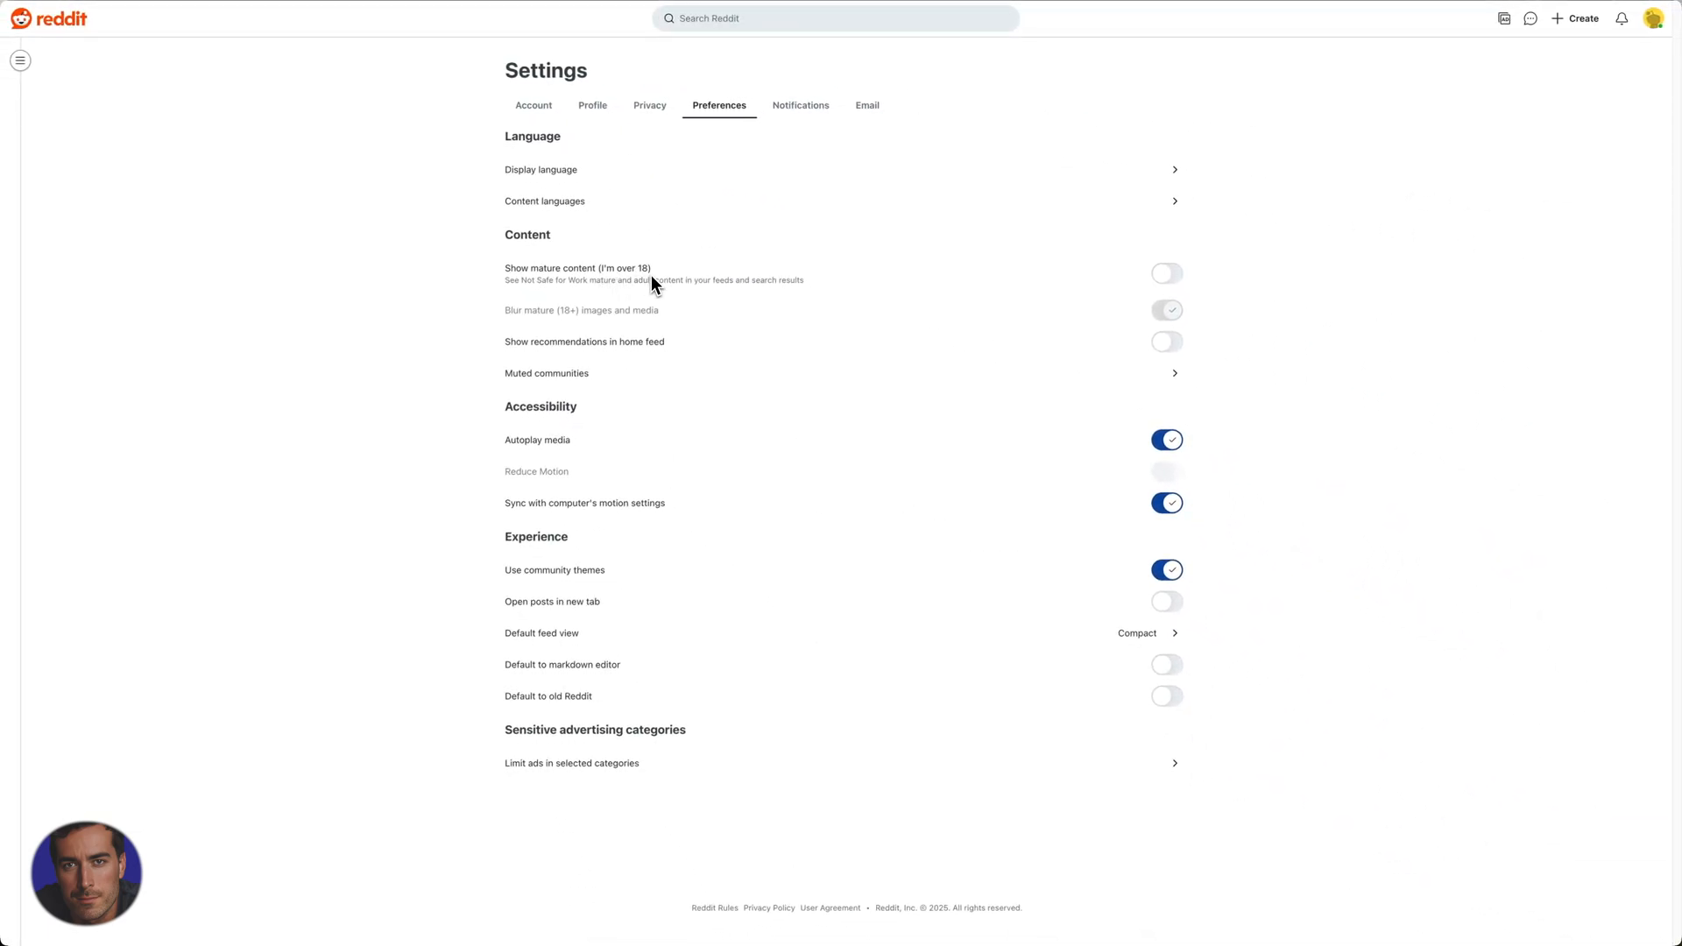
mouse_move(580, 295)
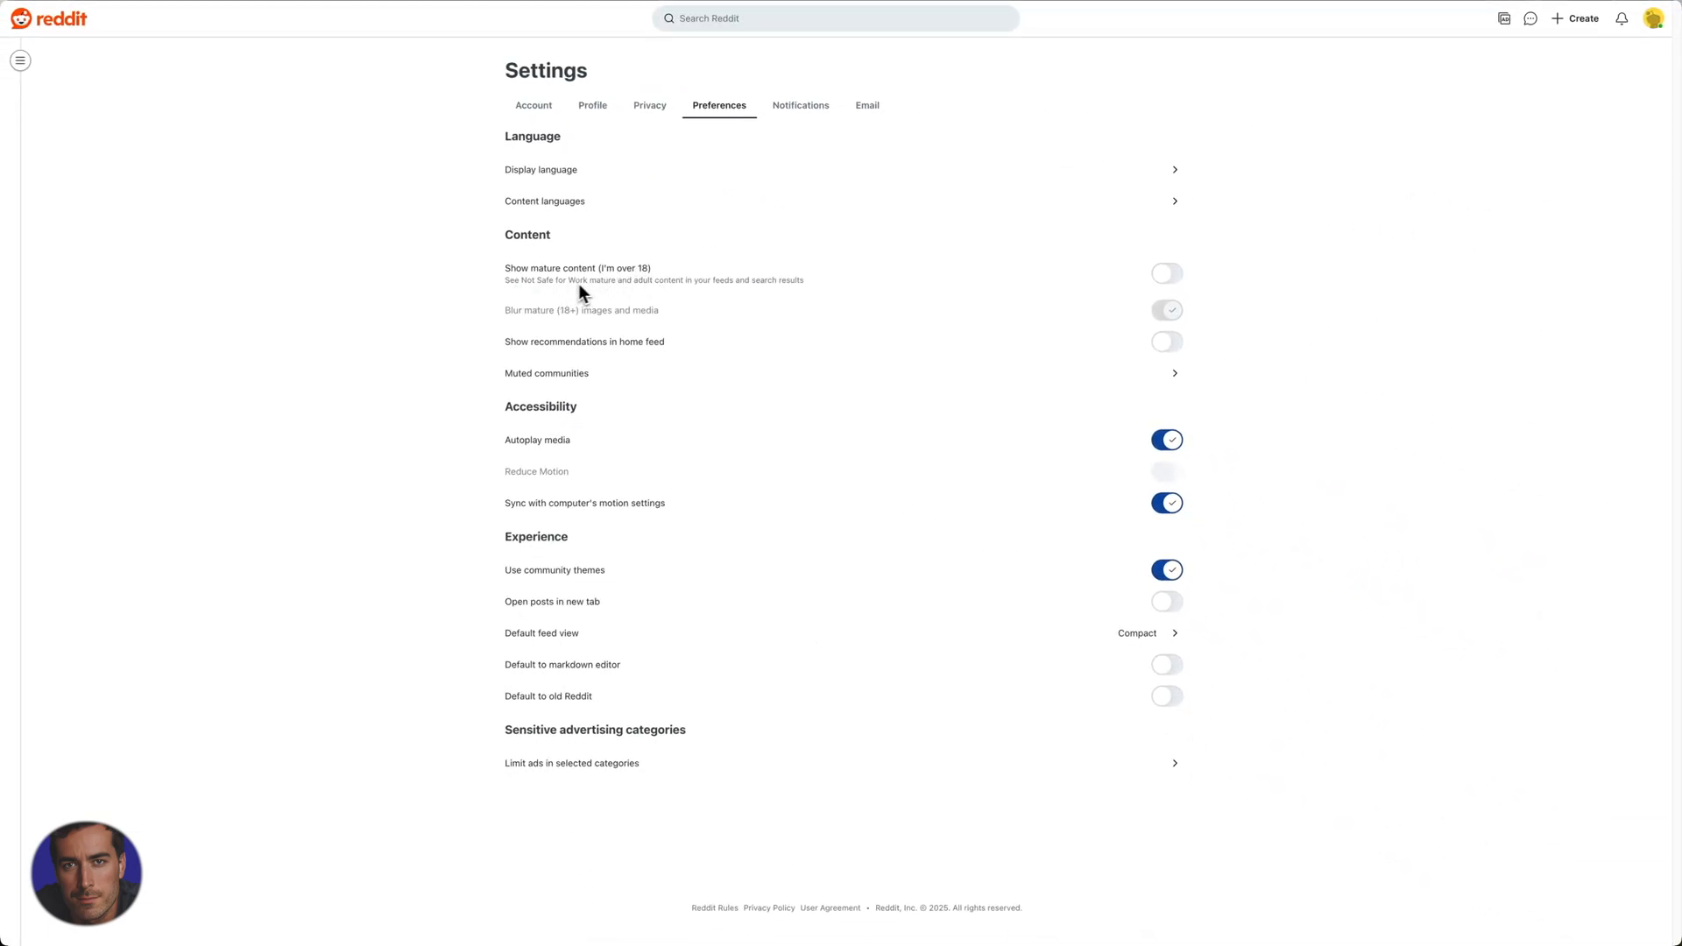
mouse_move(689, 294)
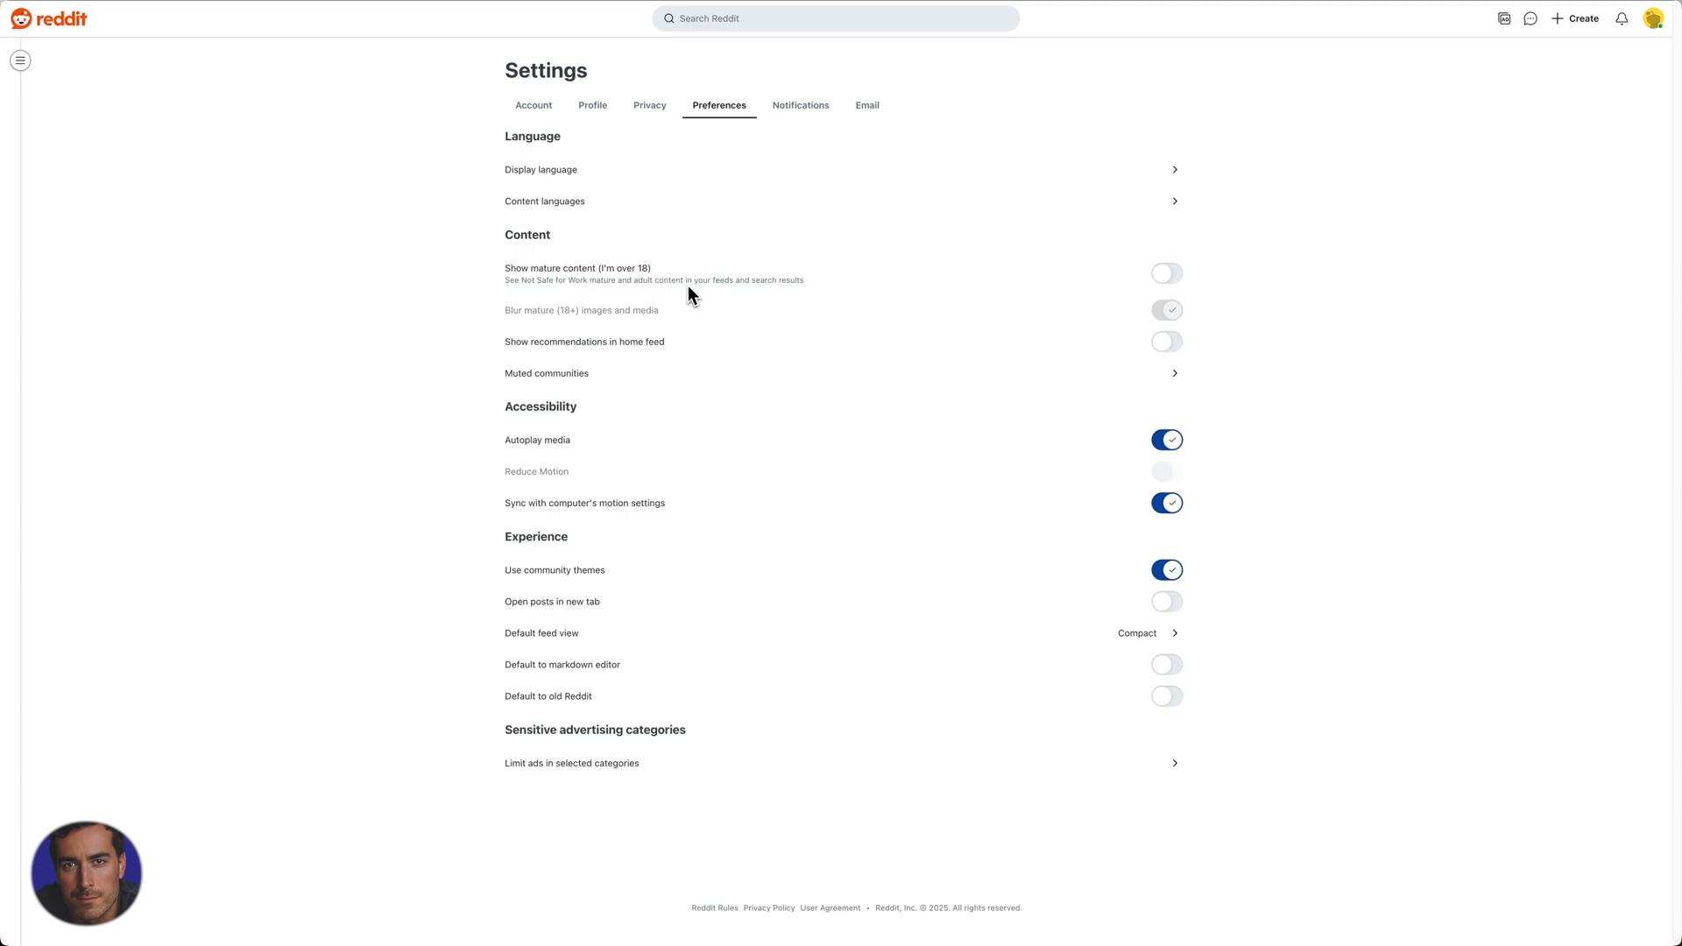
mouse_move(690, 298)
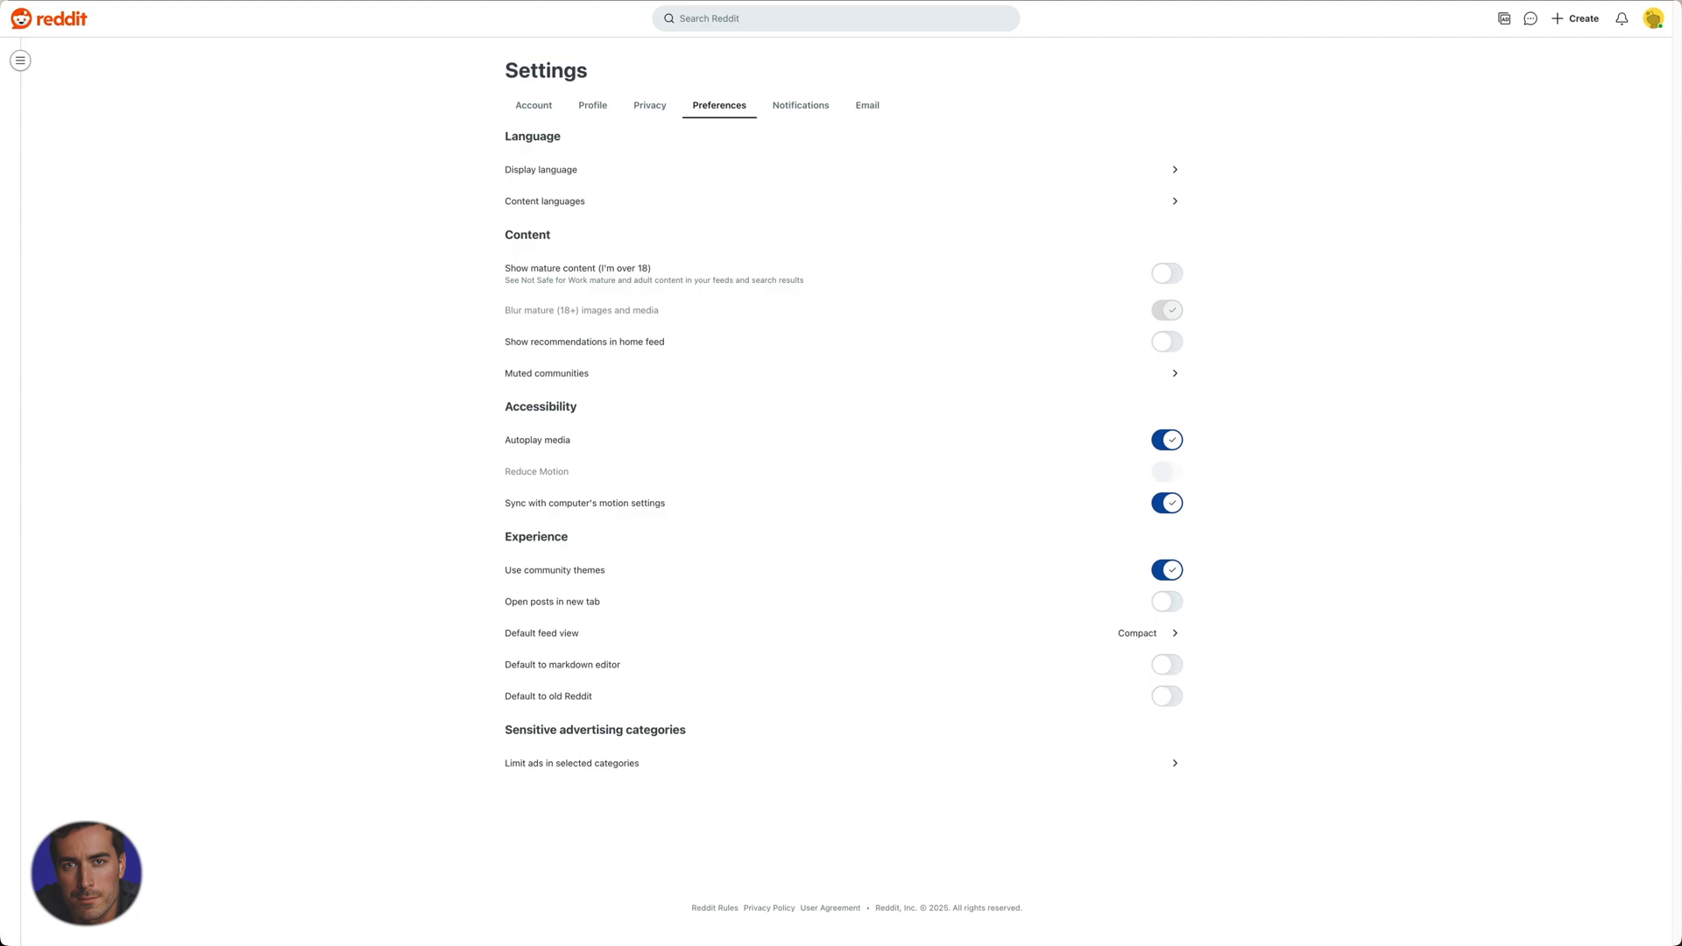
mouse_move(680, 293)
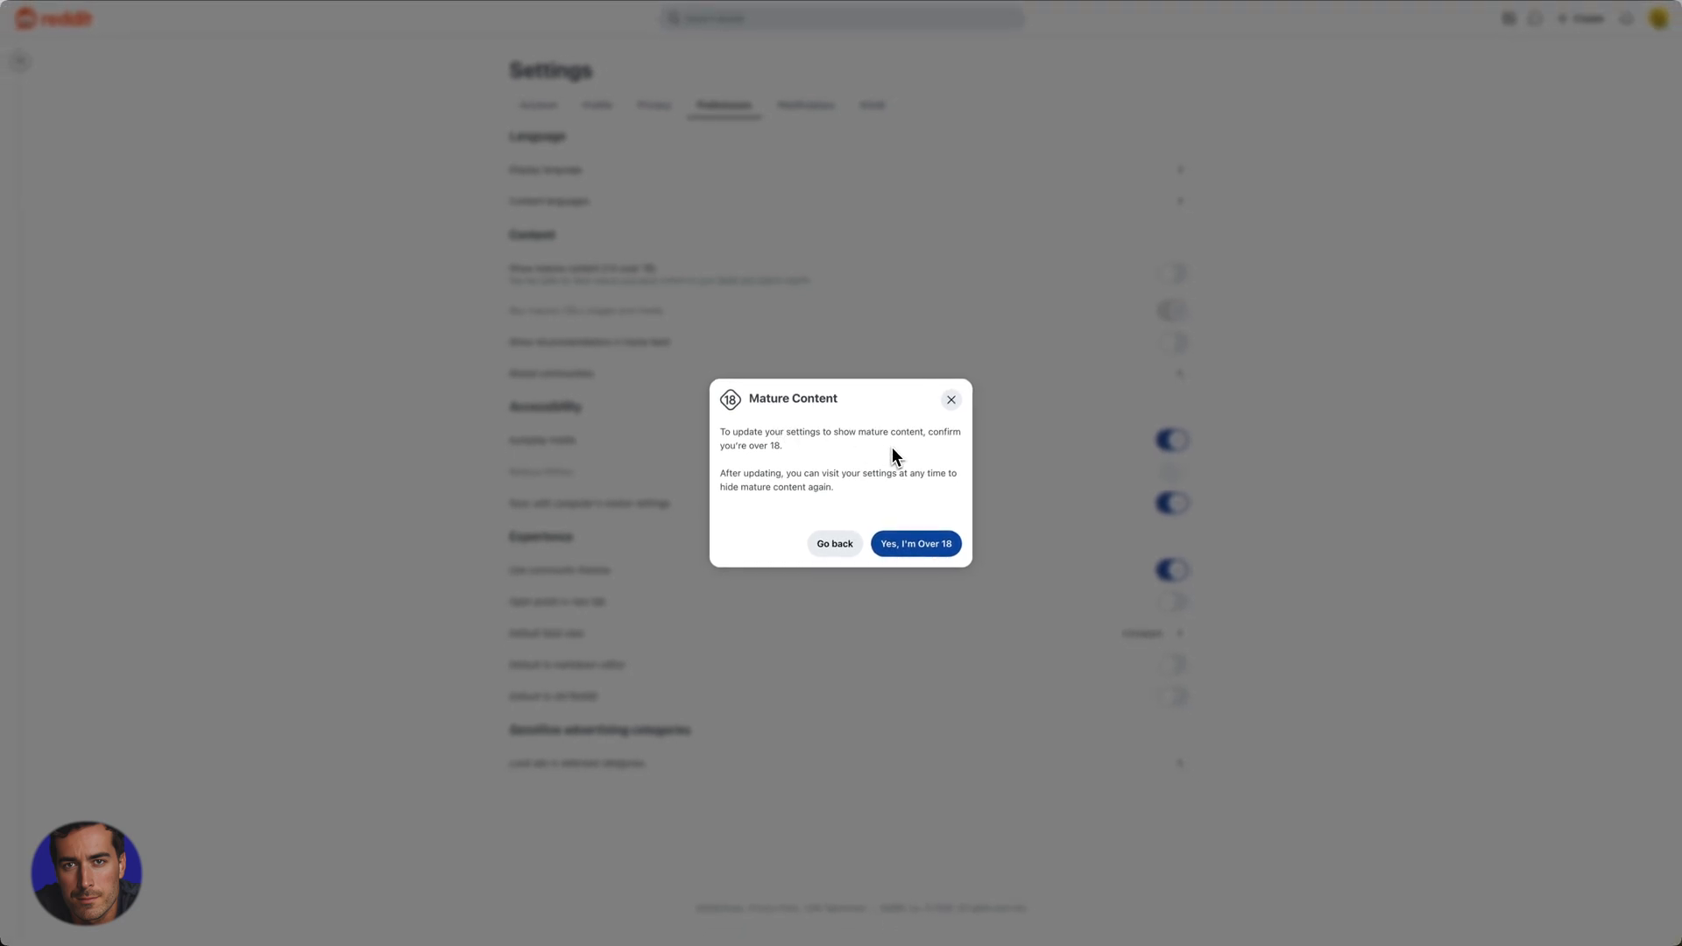
mouse_move(782, 465)
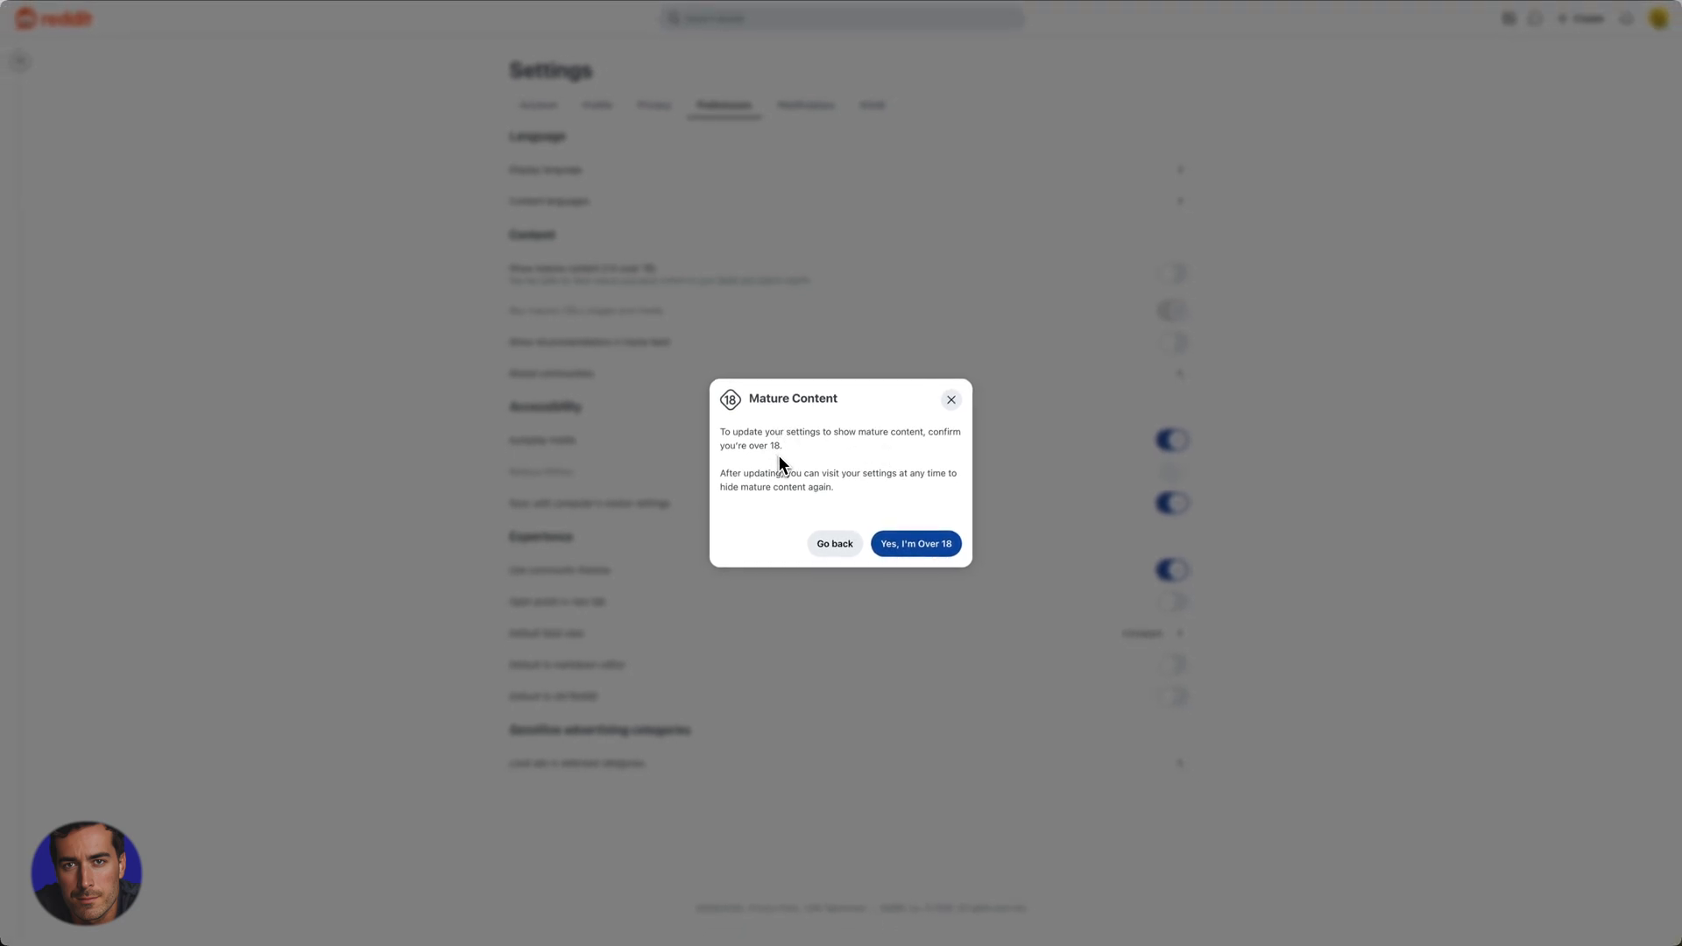
mouse_move(954, 501)
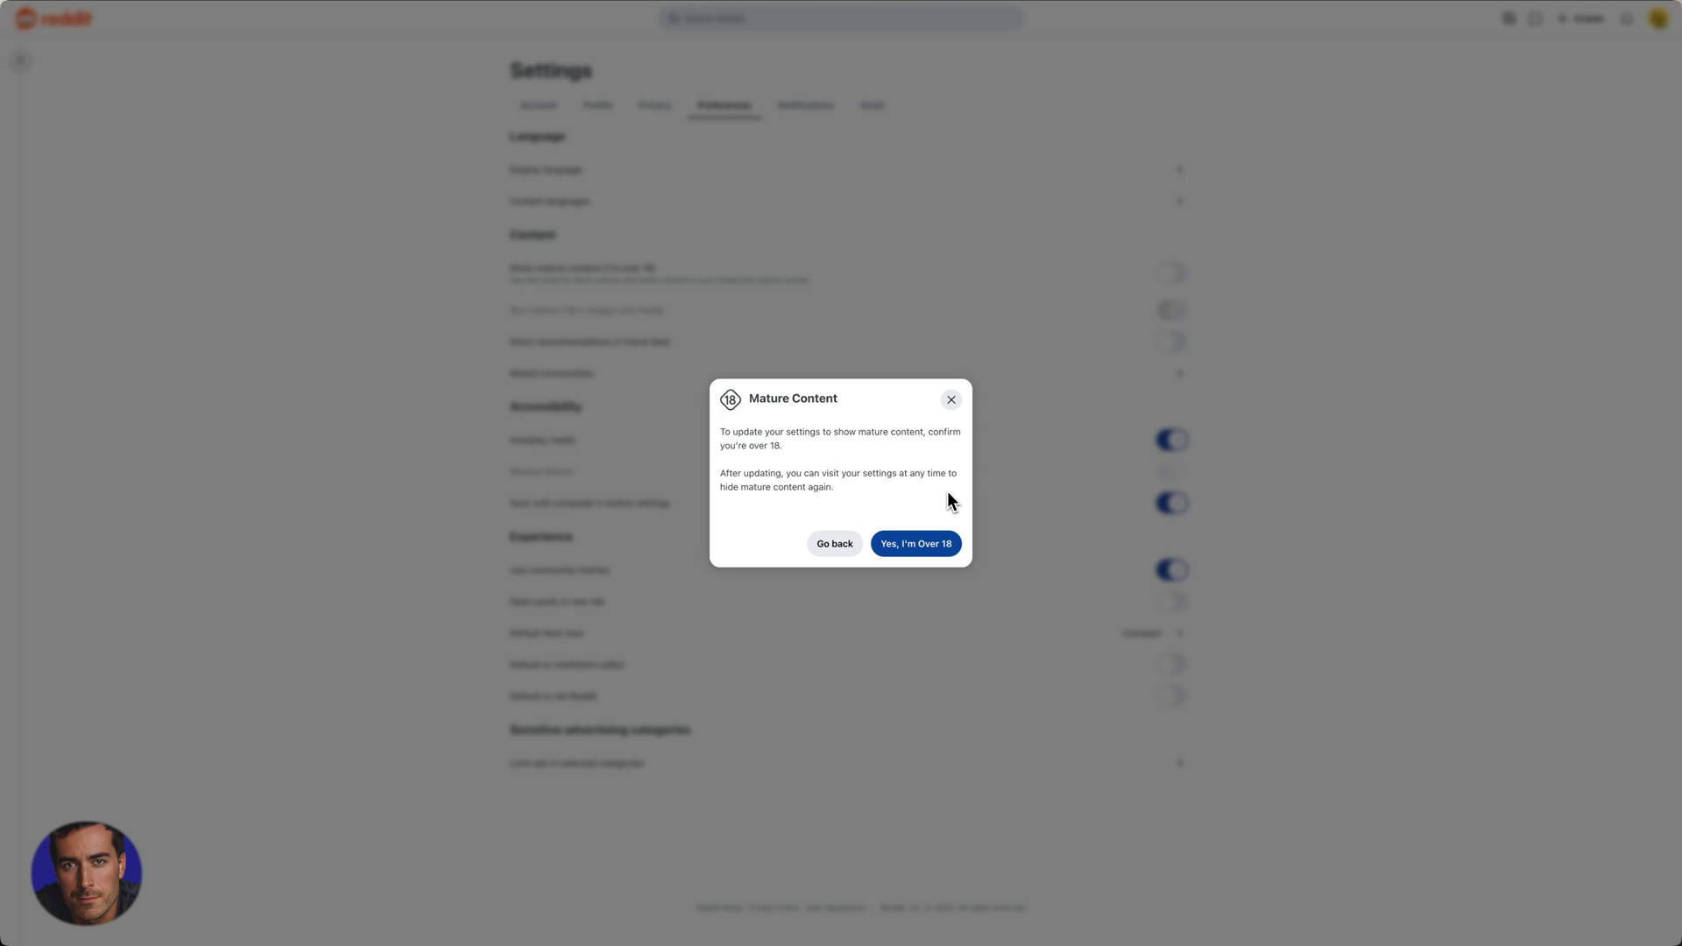
mouse_move(780, 507)
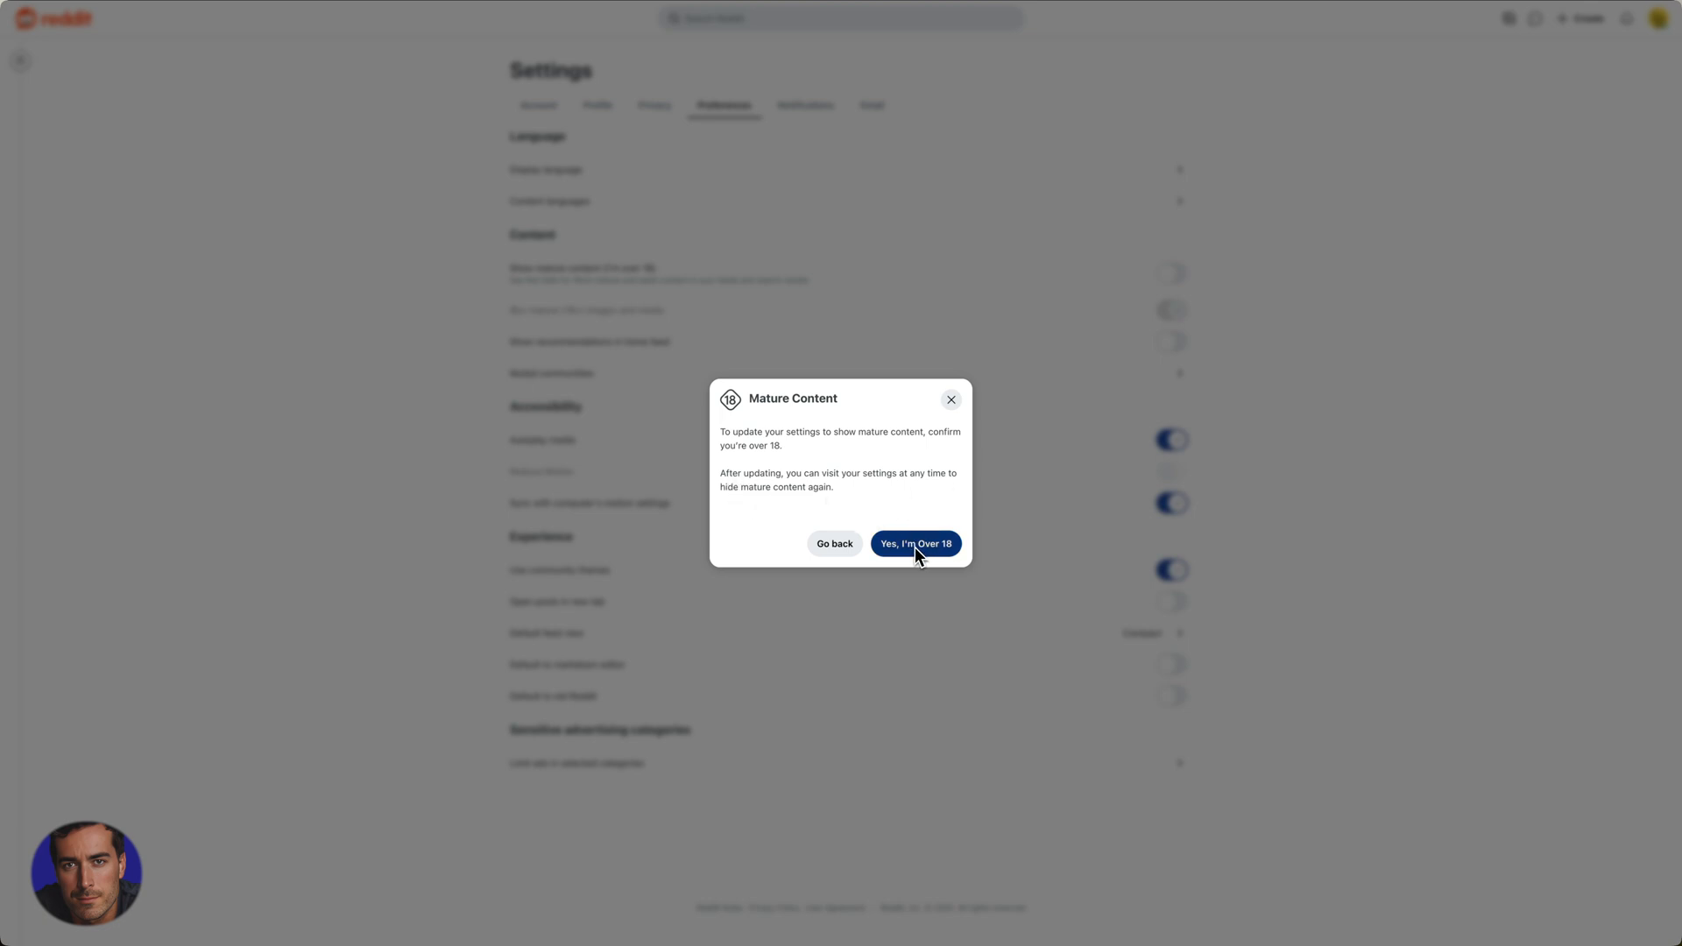
mouse_move(1003, 610)
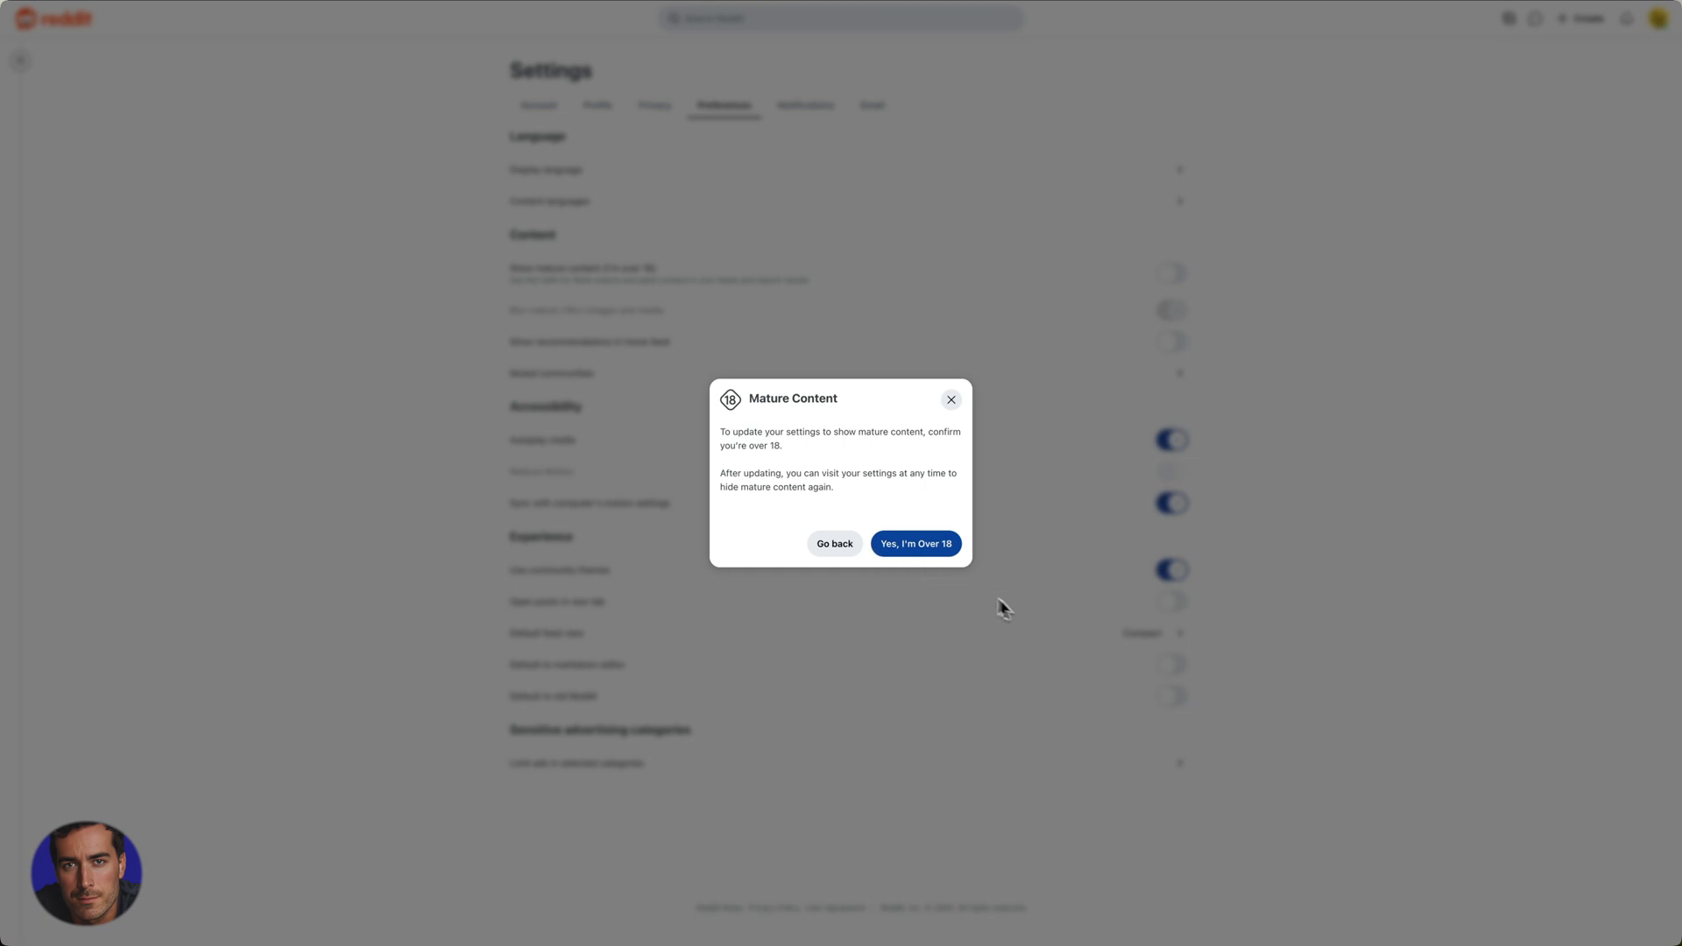
click(915, 543)
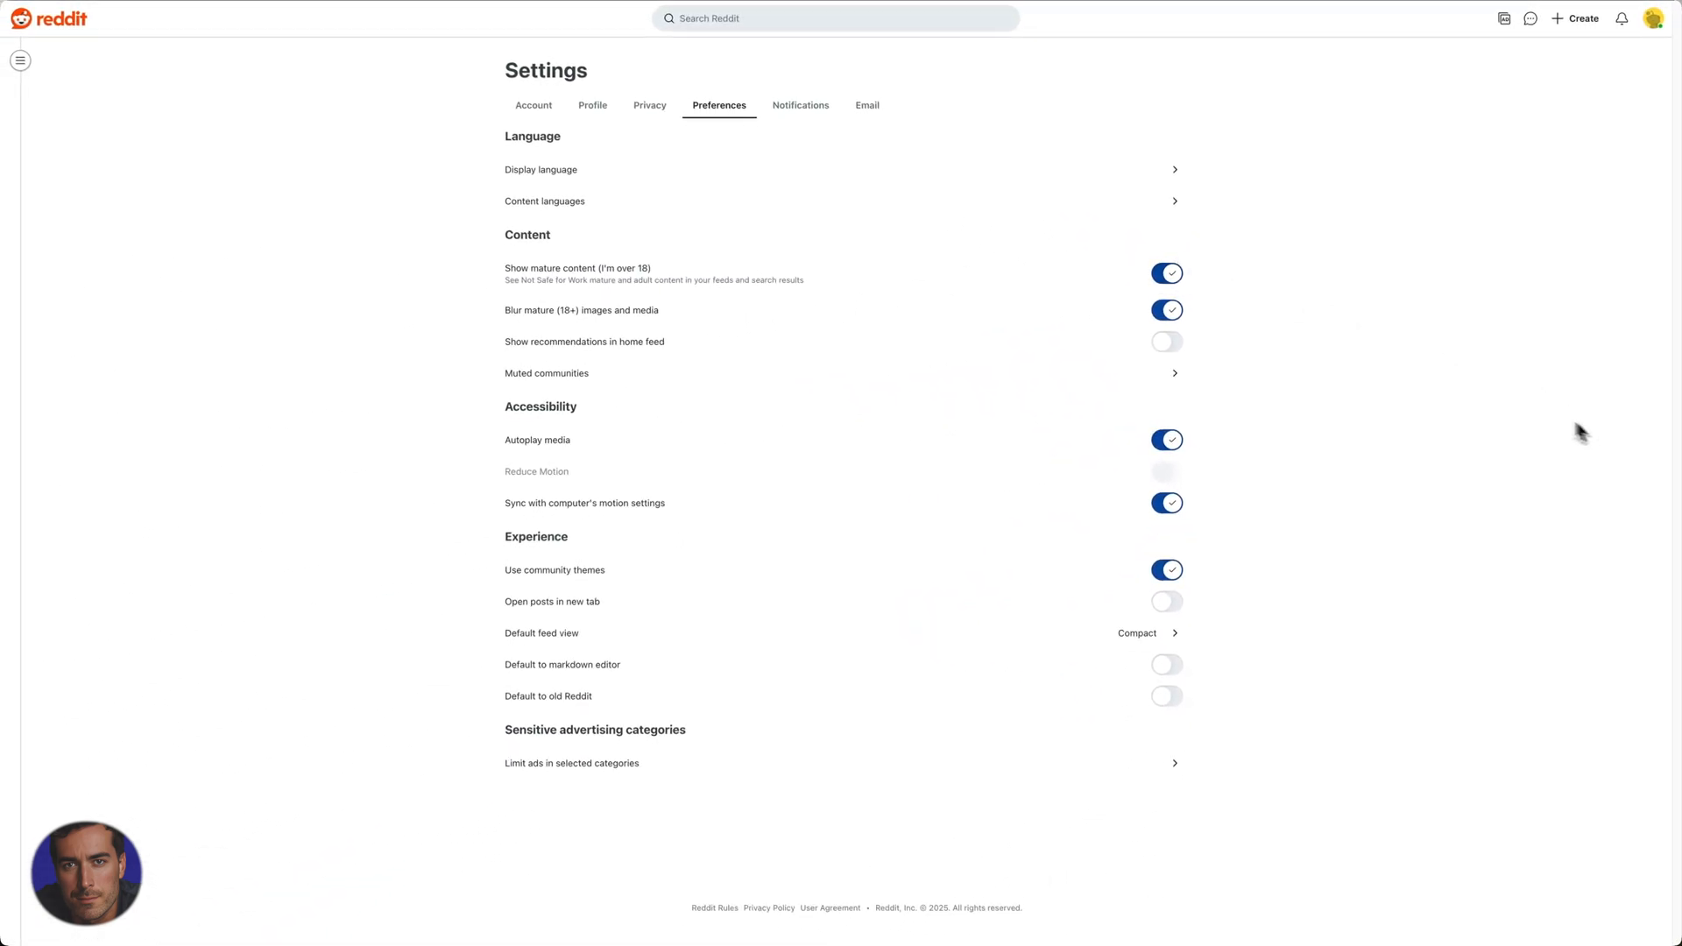
mouse_move(1495, 390)
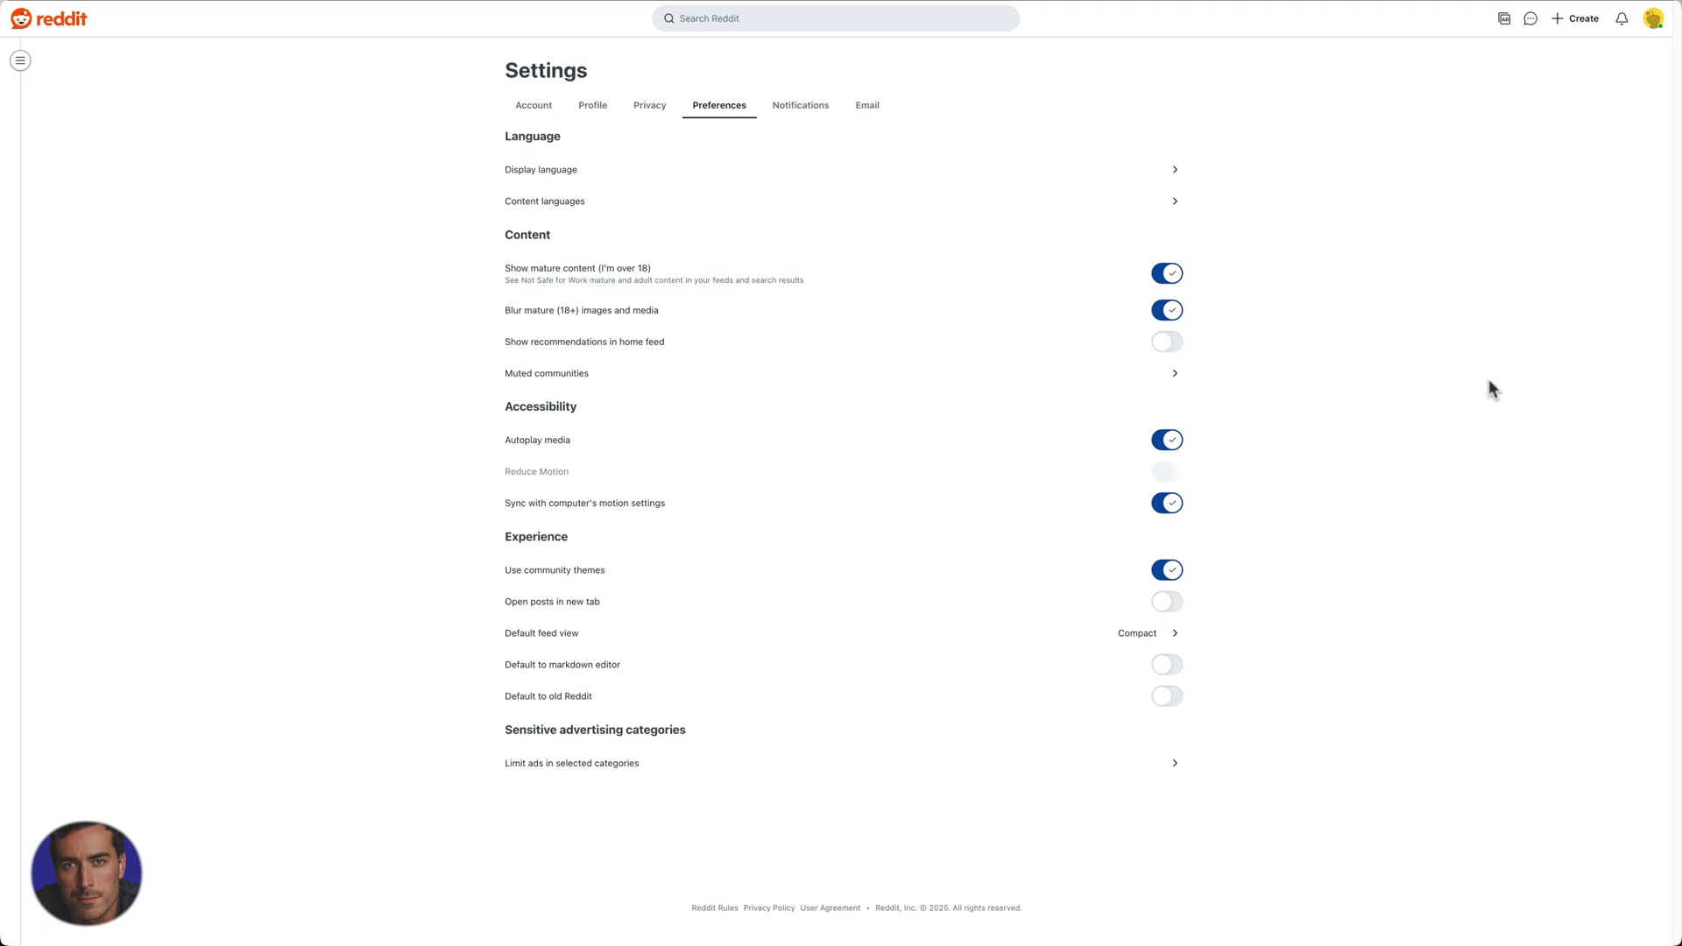
mouse_move(1517, 384)
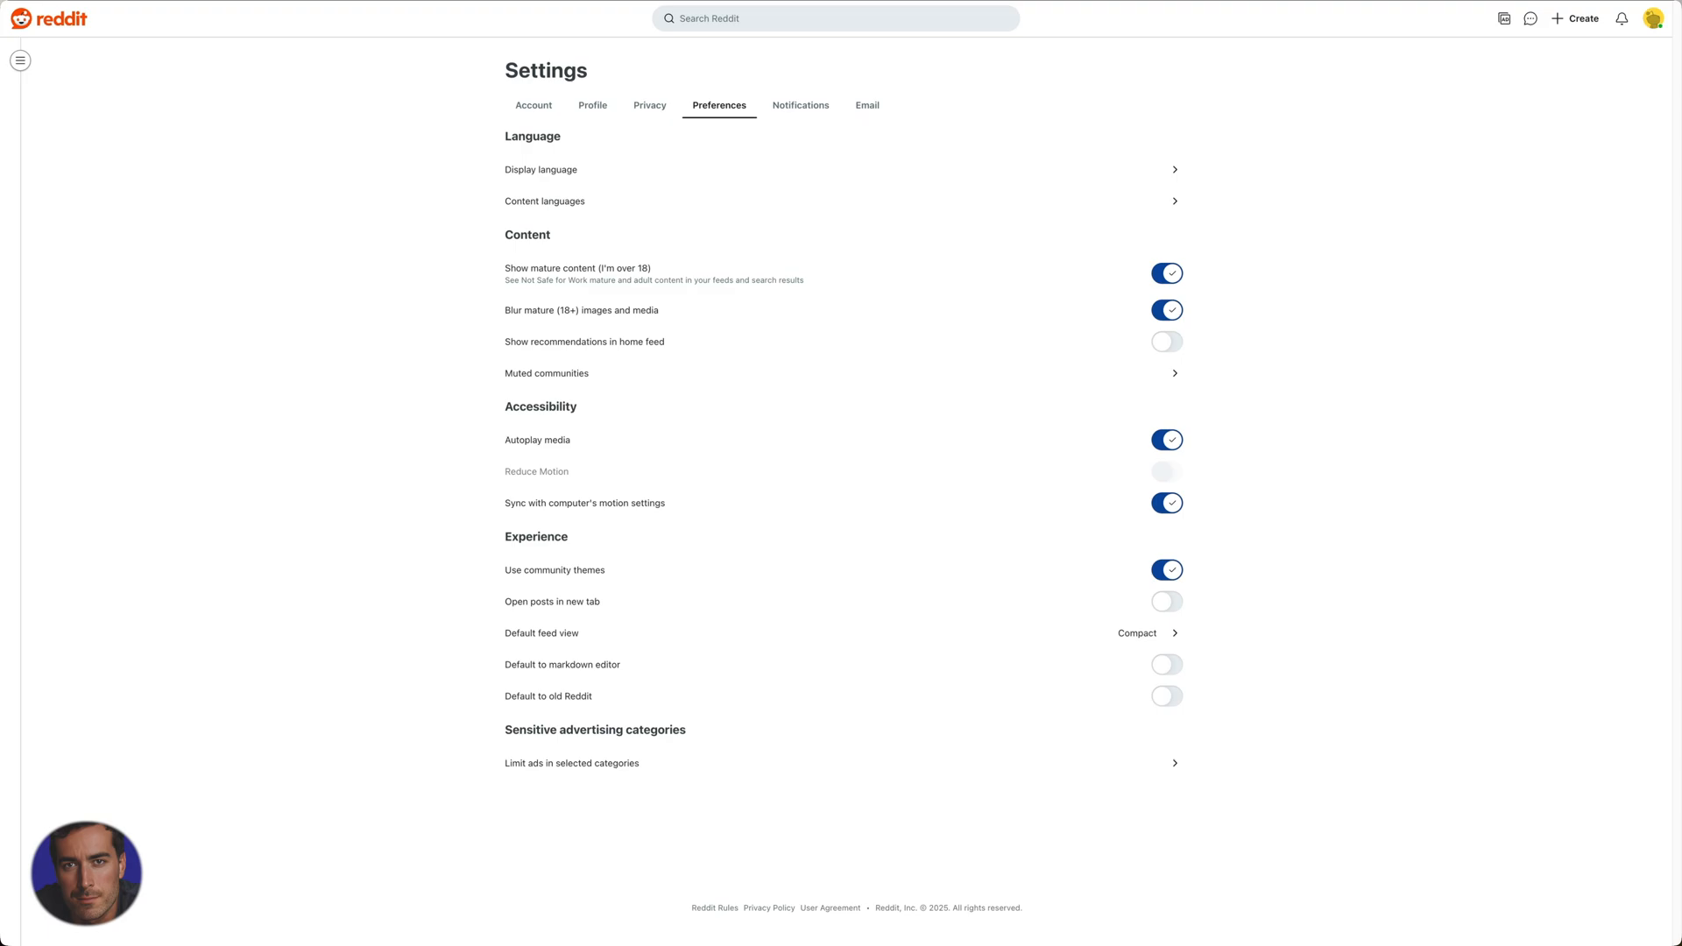
mouse_move(1418, 336)
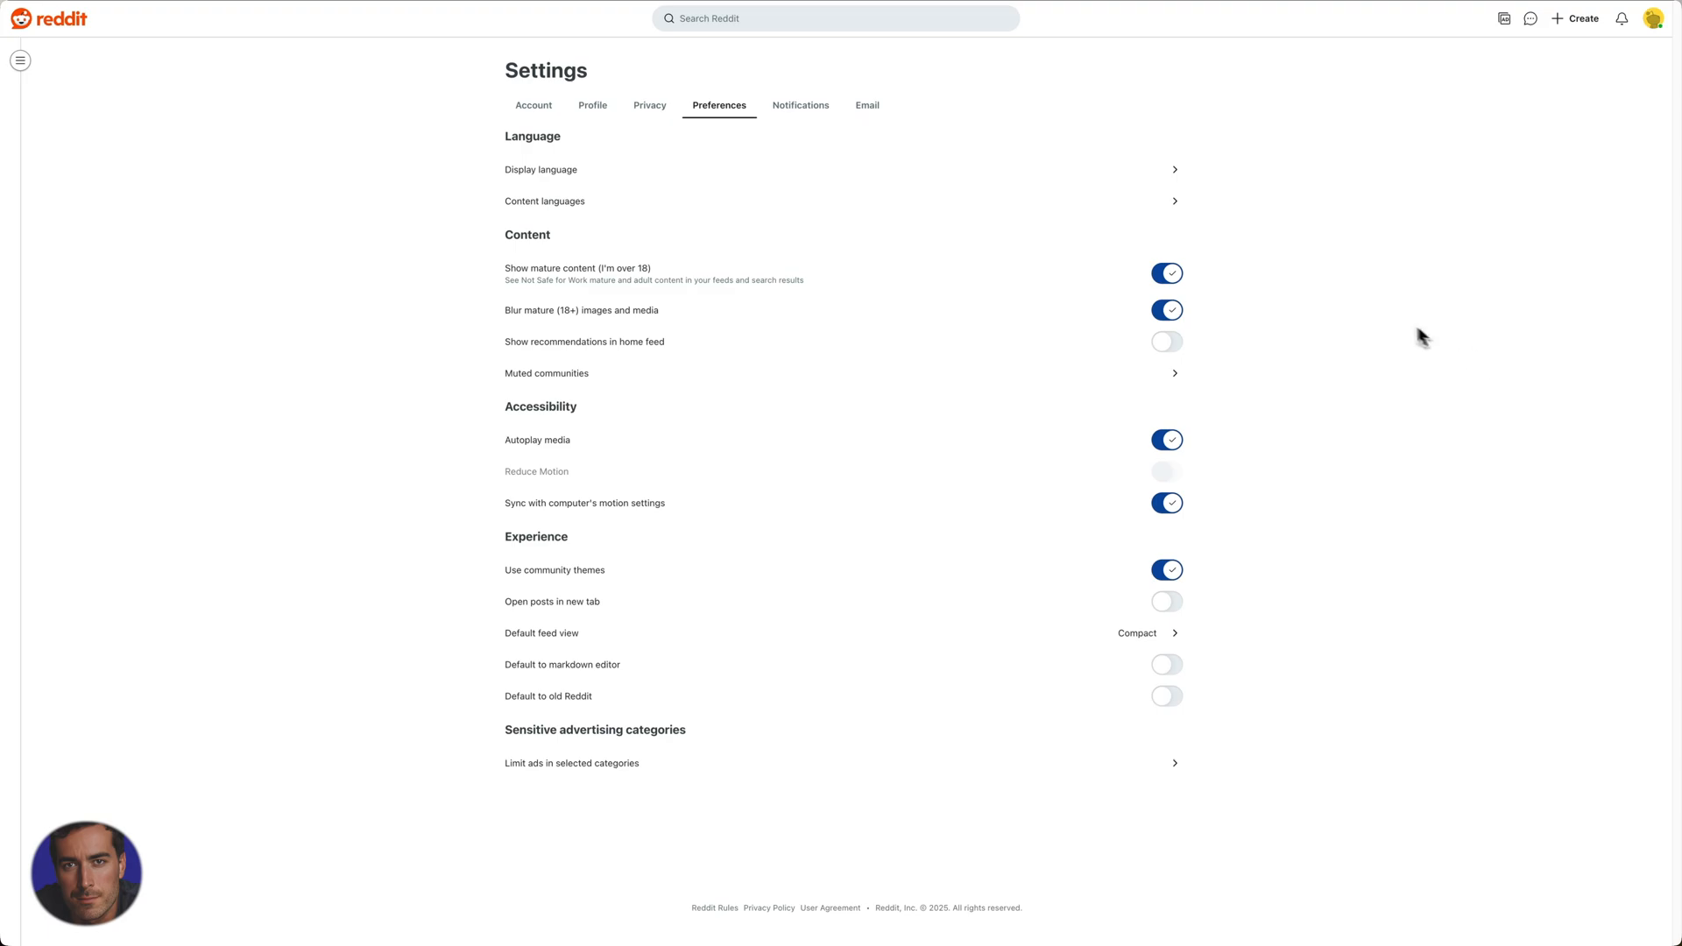
mouse_move(564, 319)
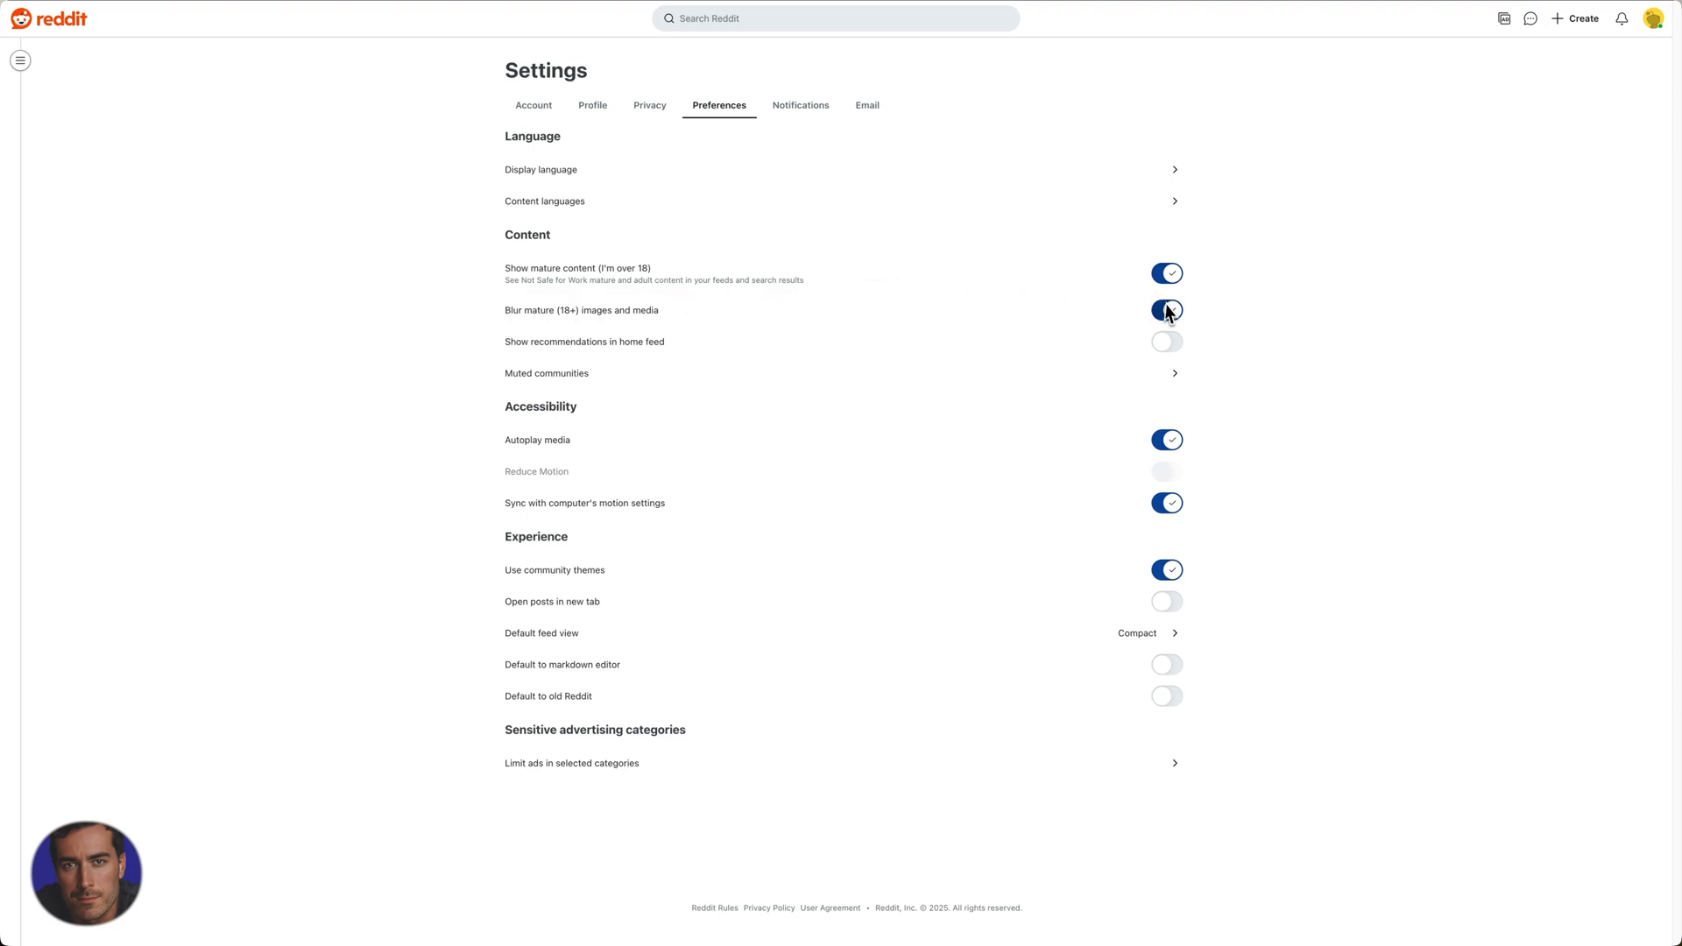
Turn off 'Blur mature (18+) images and media' while mature content stays shown
click(1167, 310)
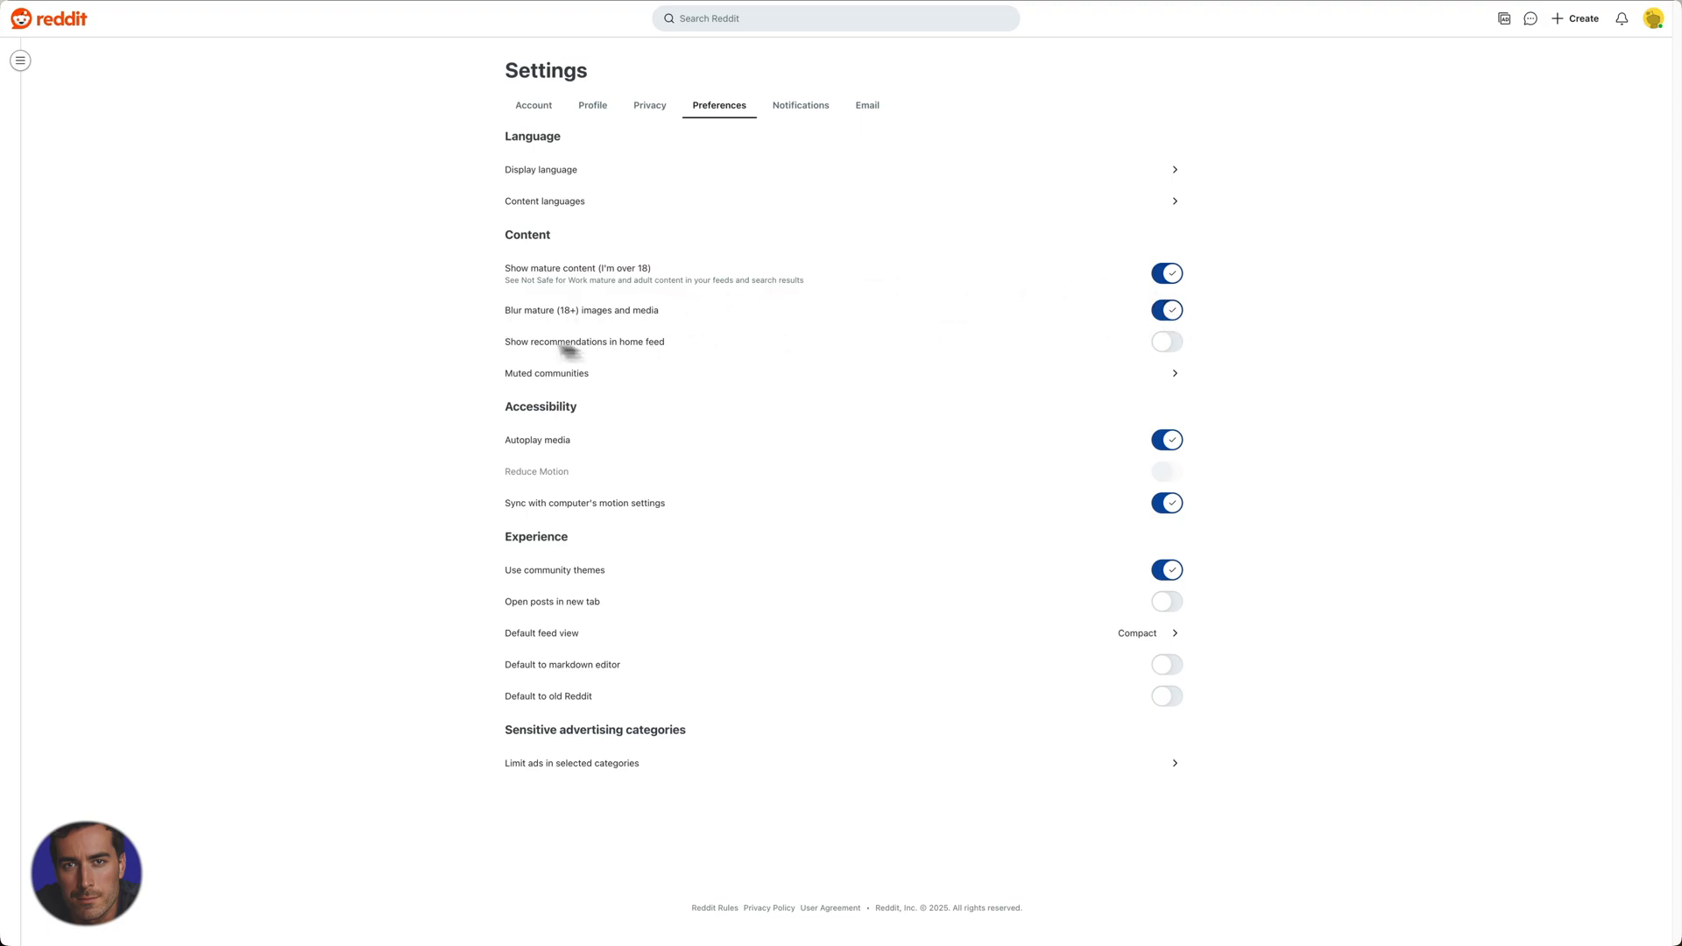
mouse_move(580, 328)
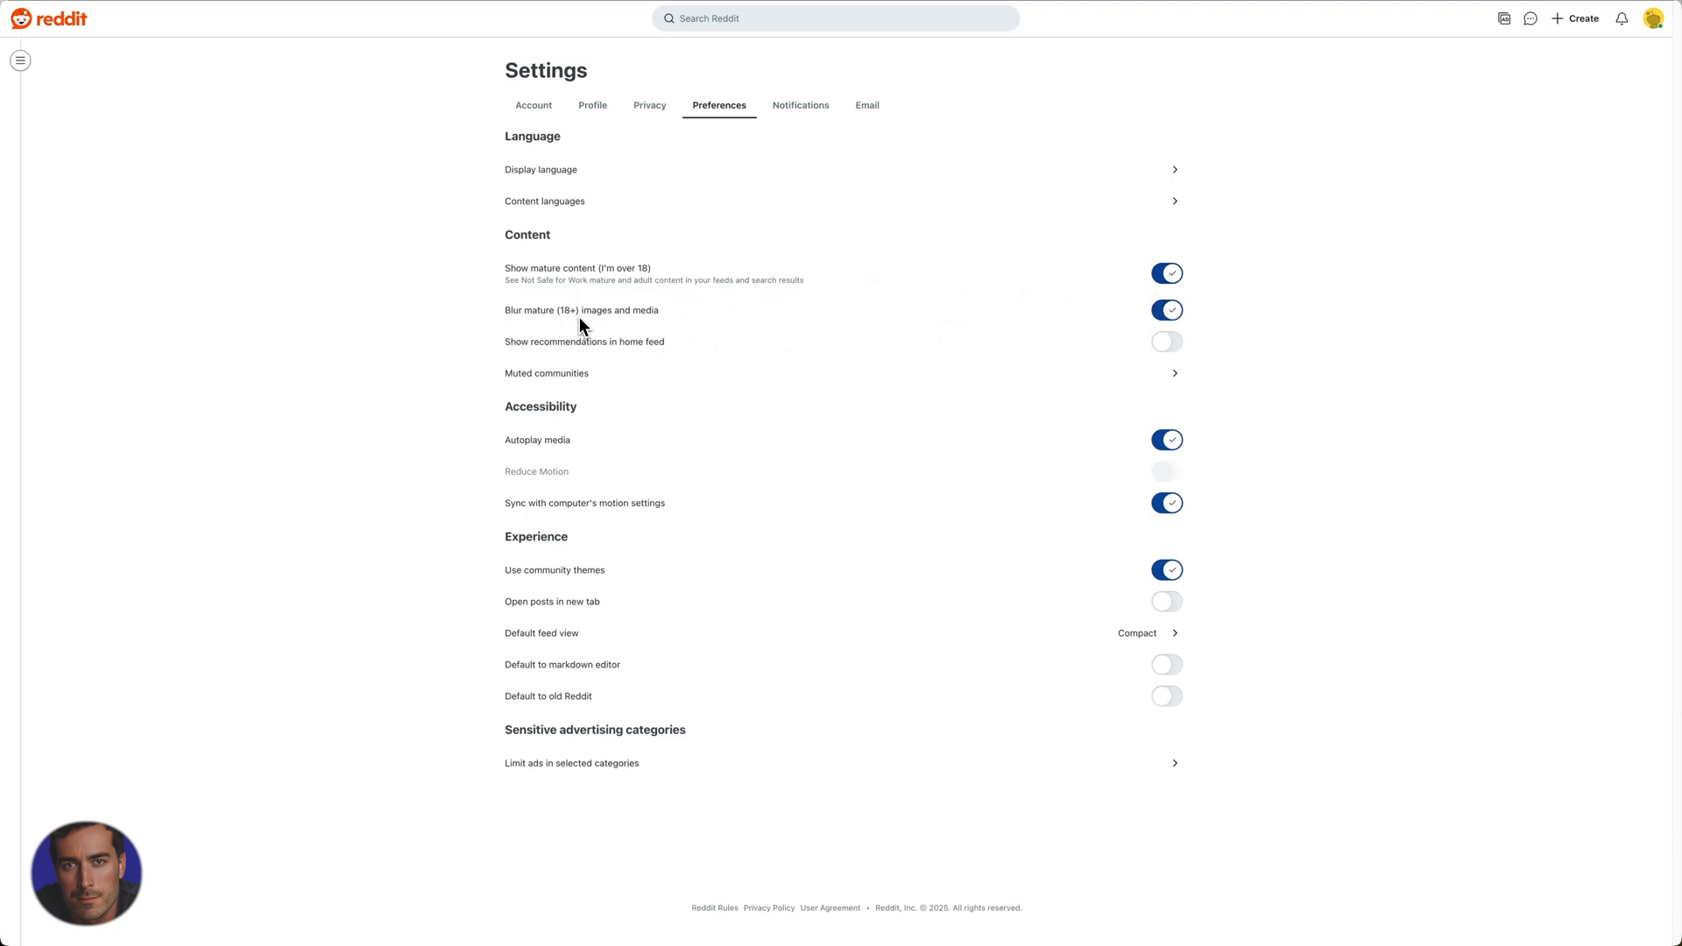
mouse_move(1199, 322)
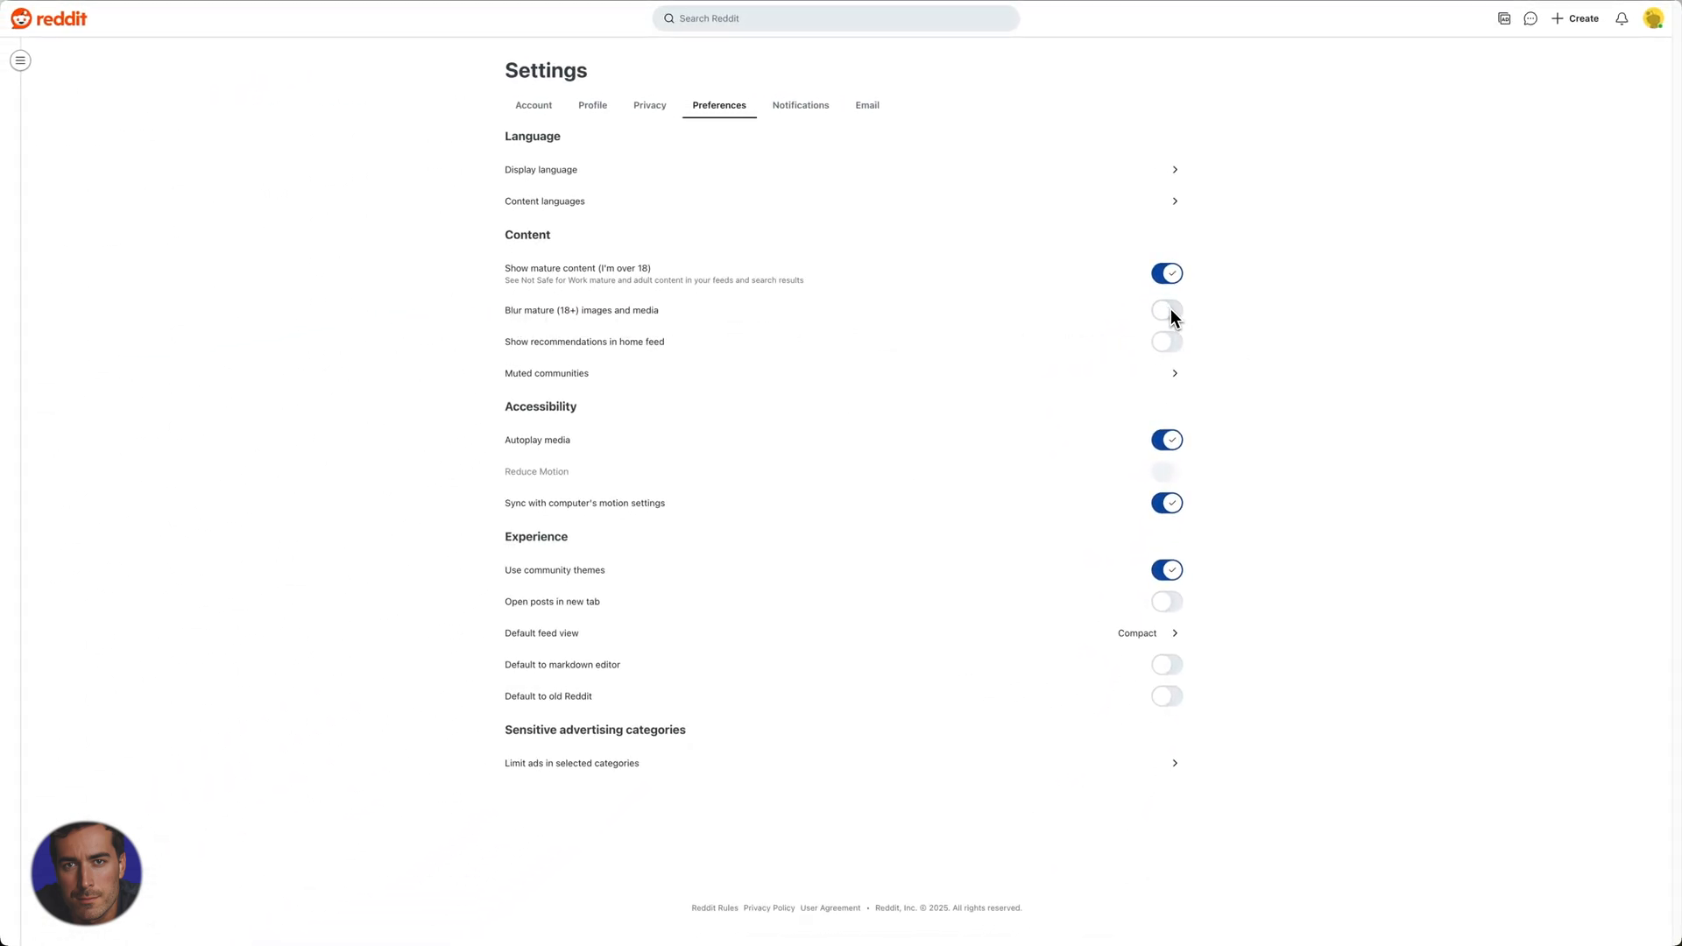
click(1167, 311)
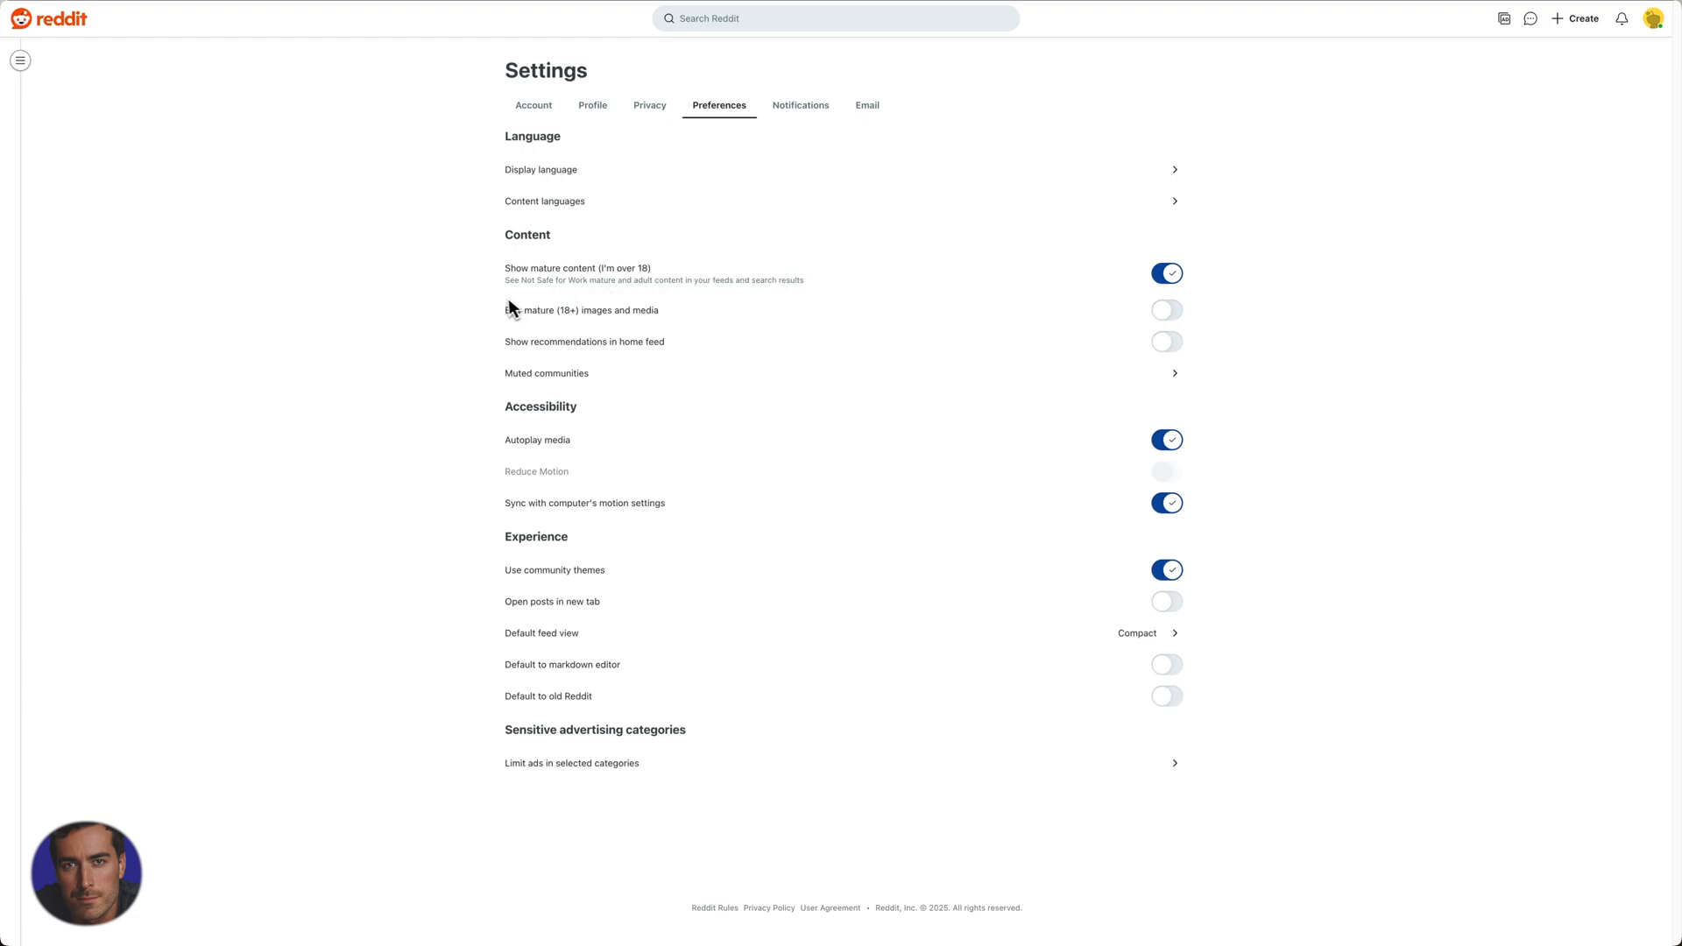
mouse_move(555, 298)
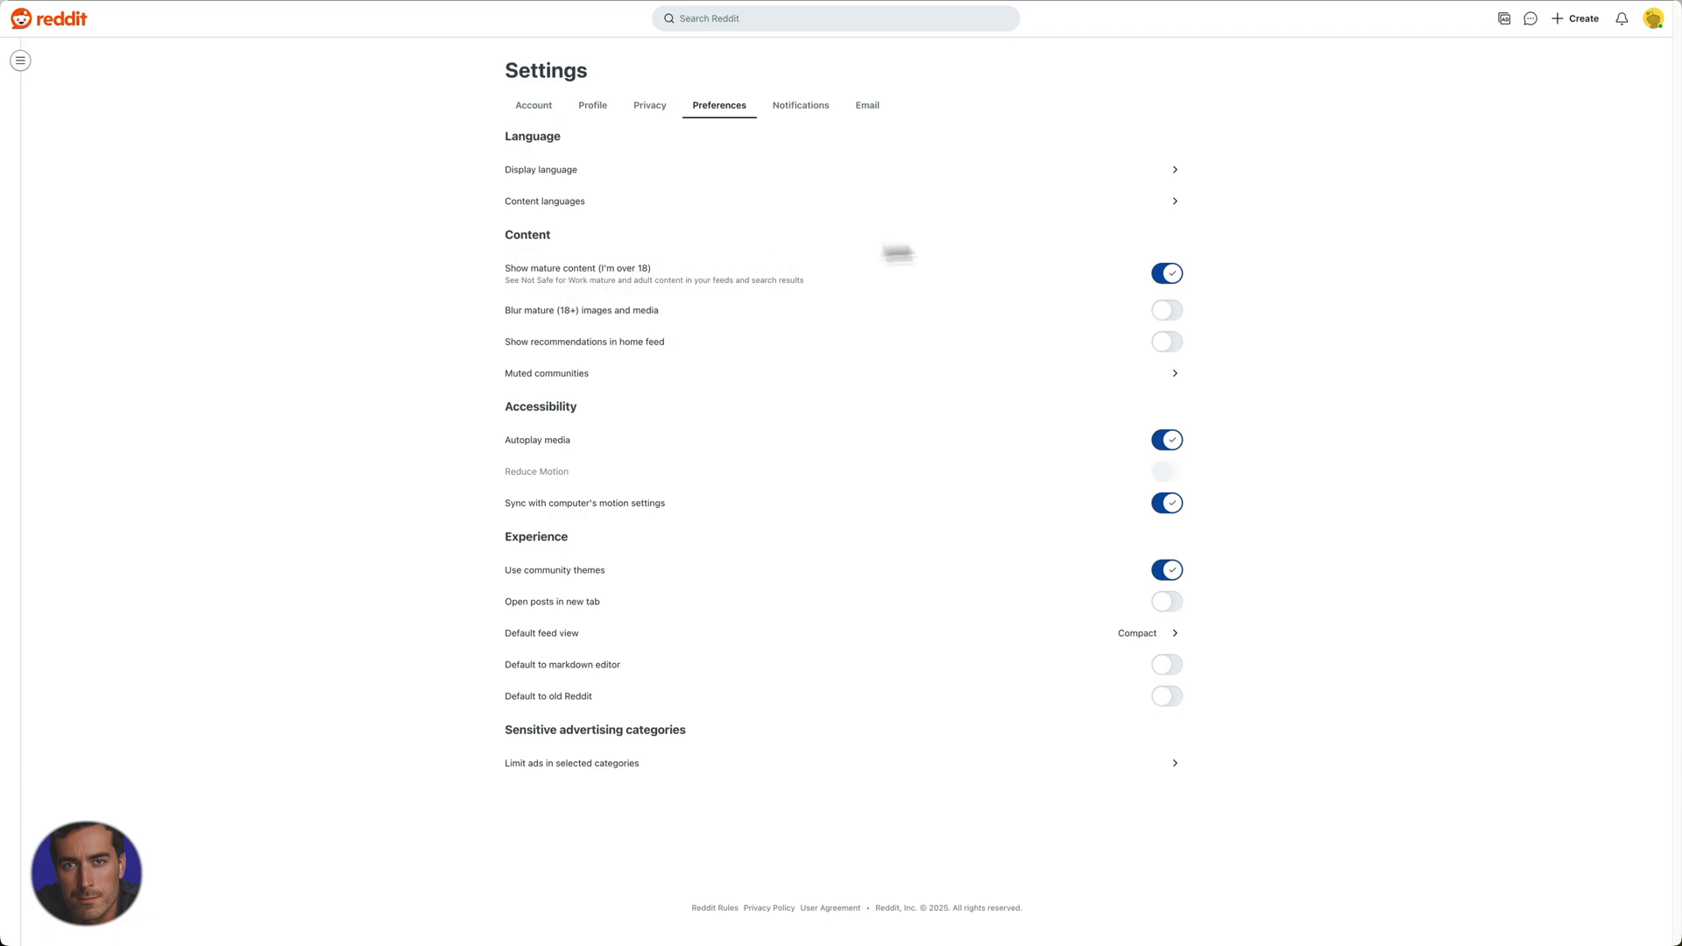
mouse_move(566, 339)
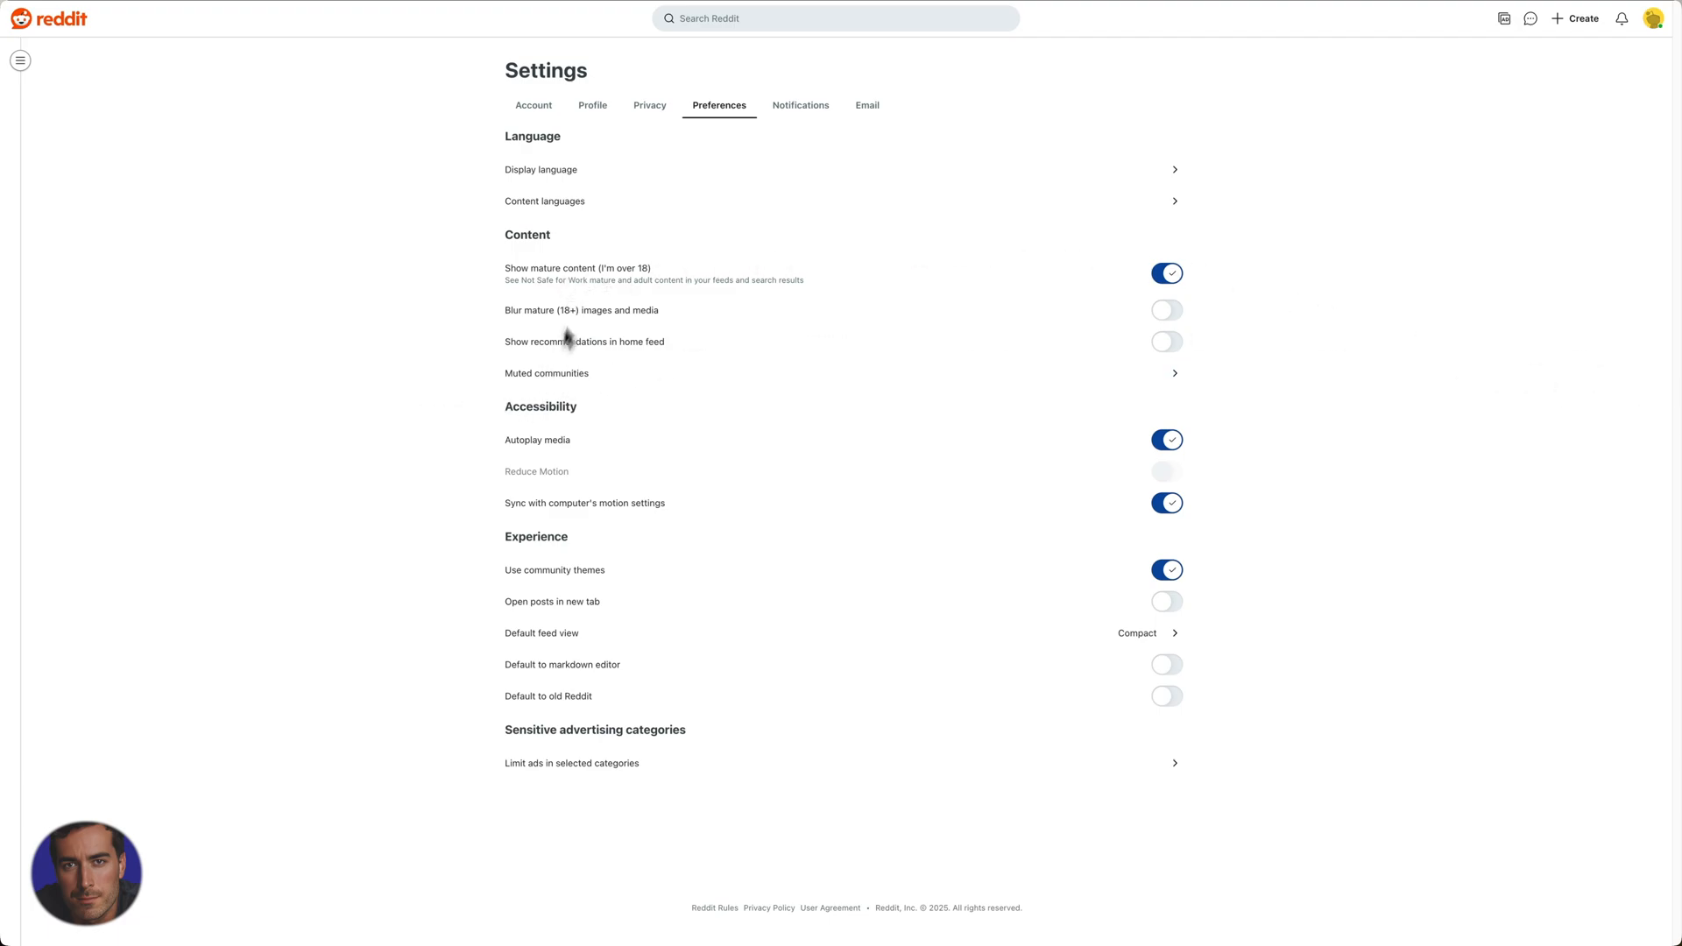
mouse_move(308, 300)
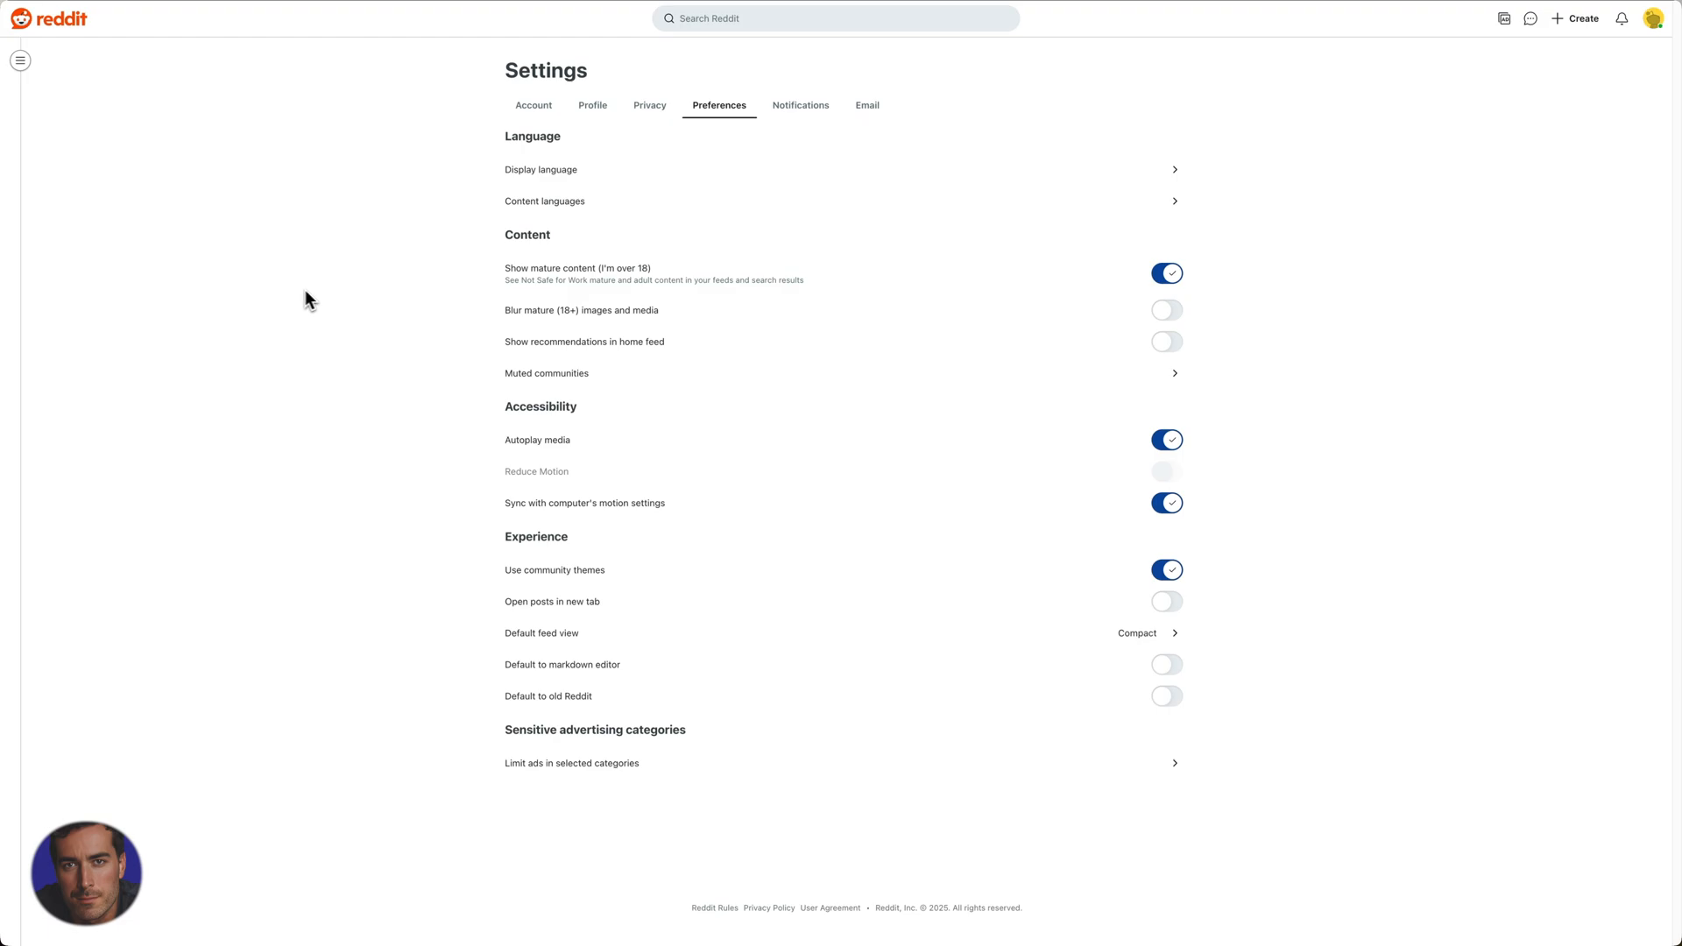
mouse_move(1227, 275)
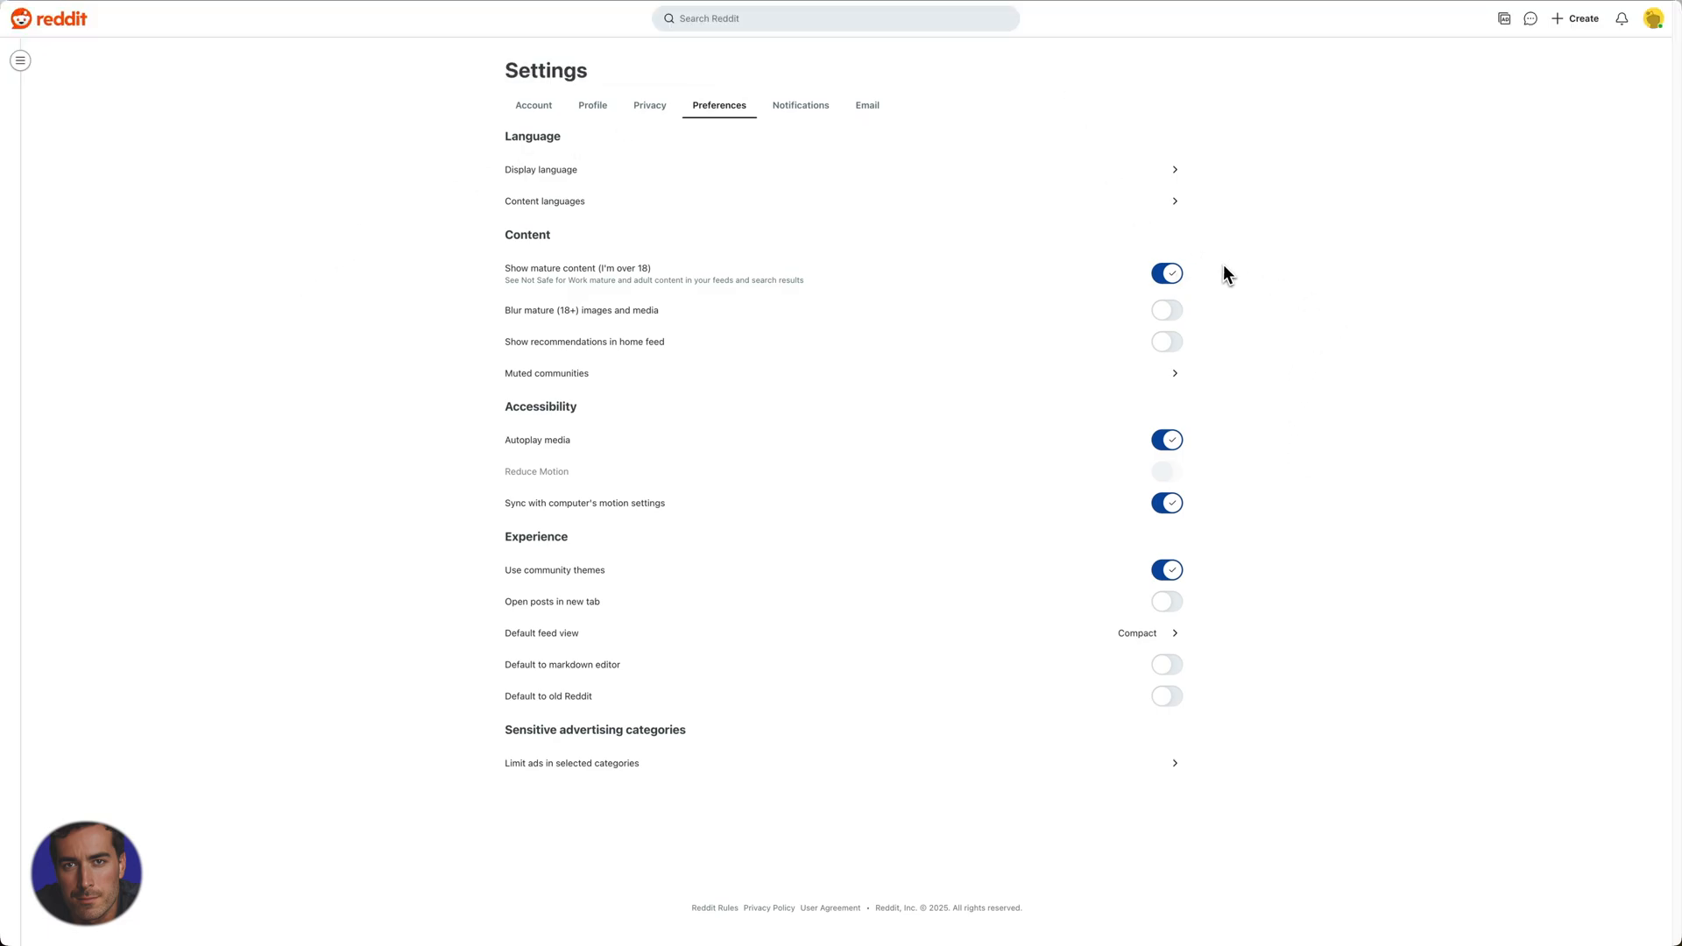
mouse_move(401, 315)
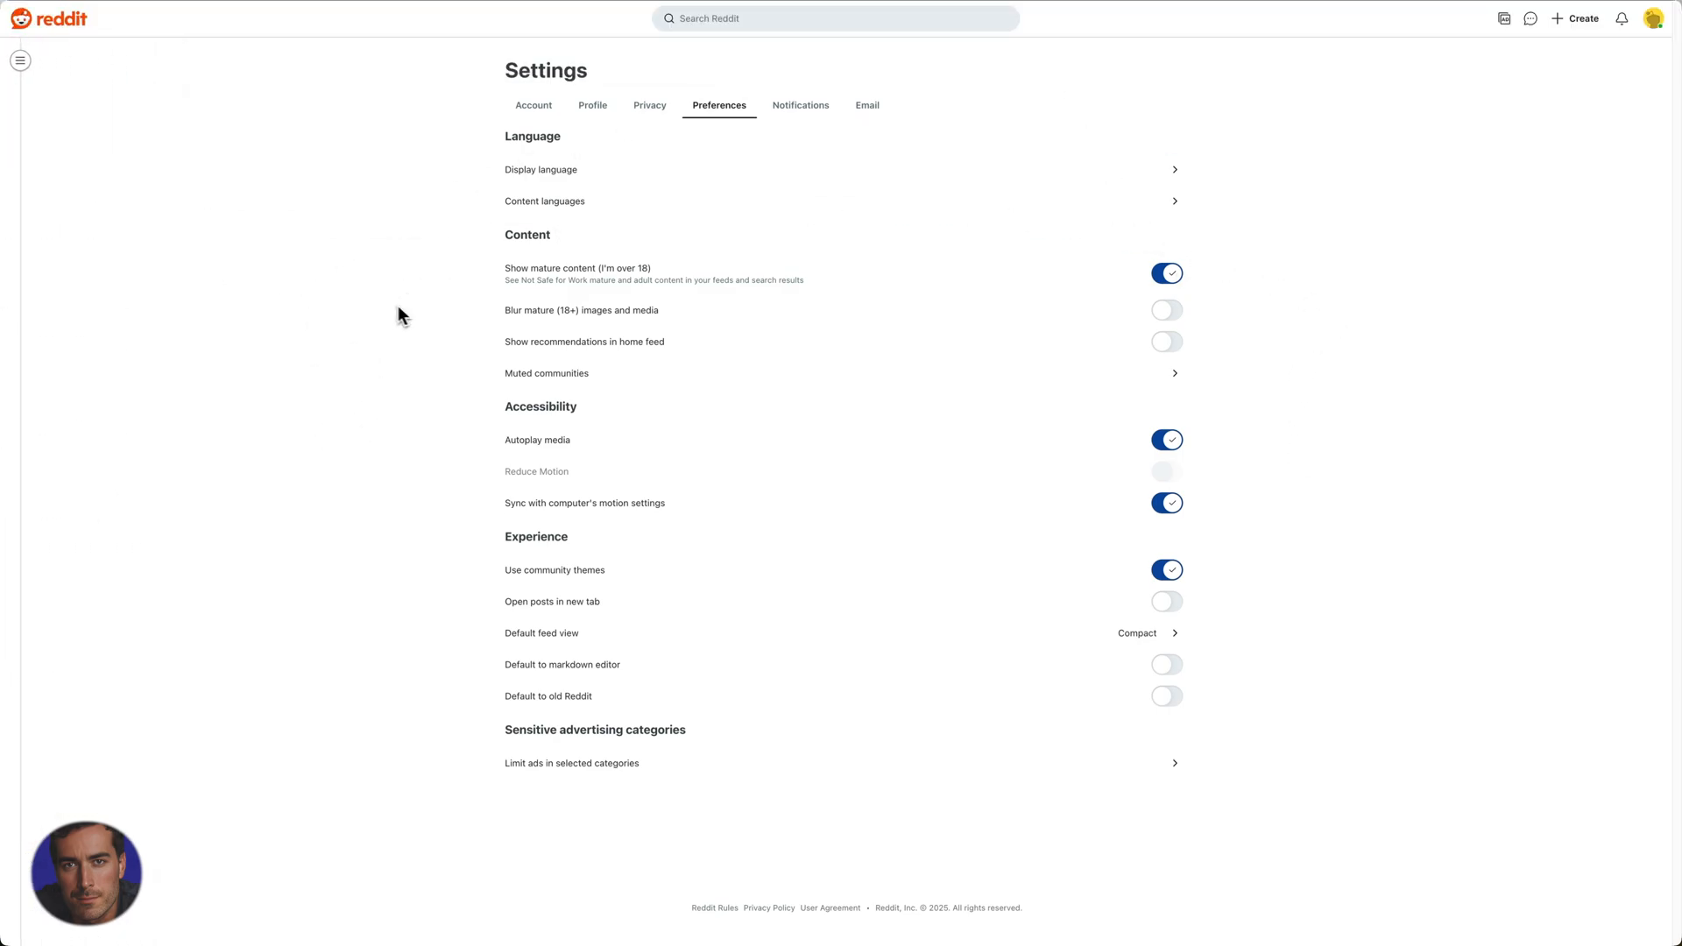
mouse_move(1375, 209)
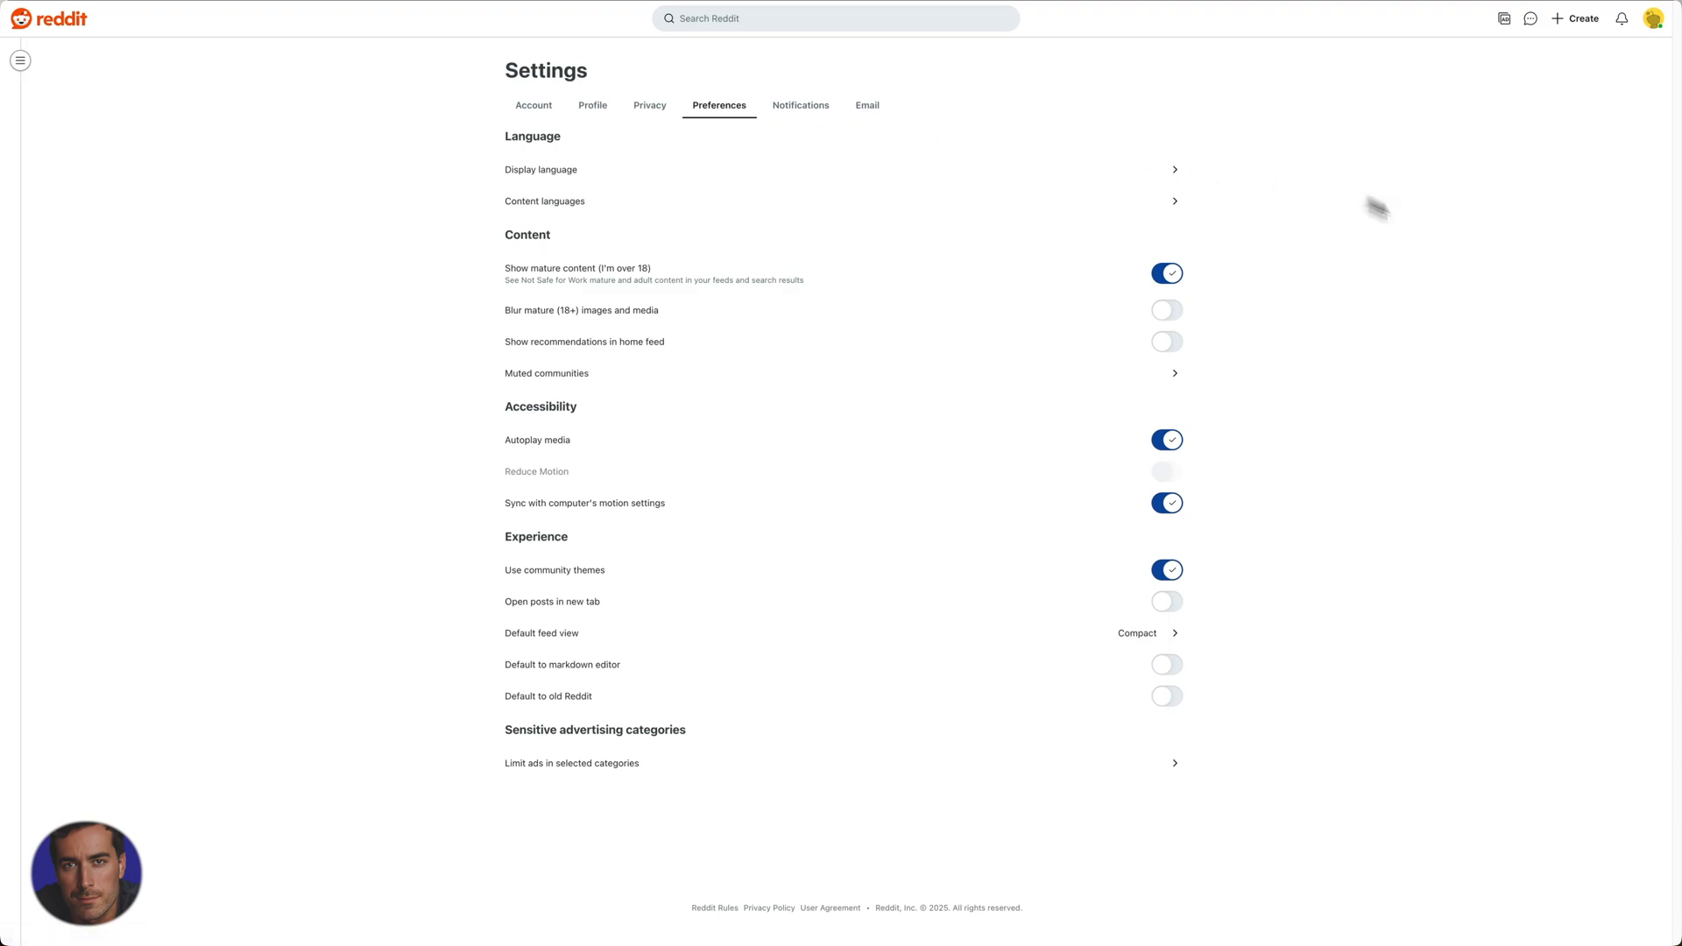
mouse_move(1227, 312)
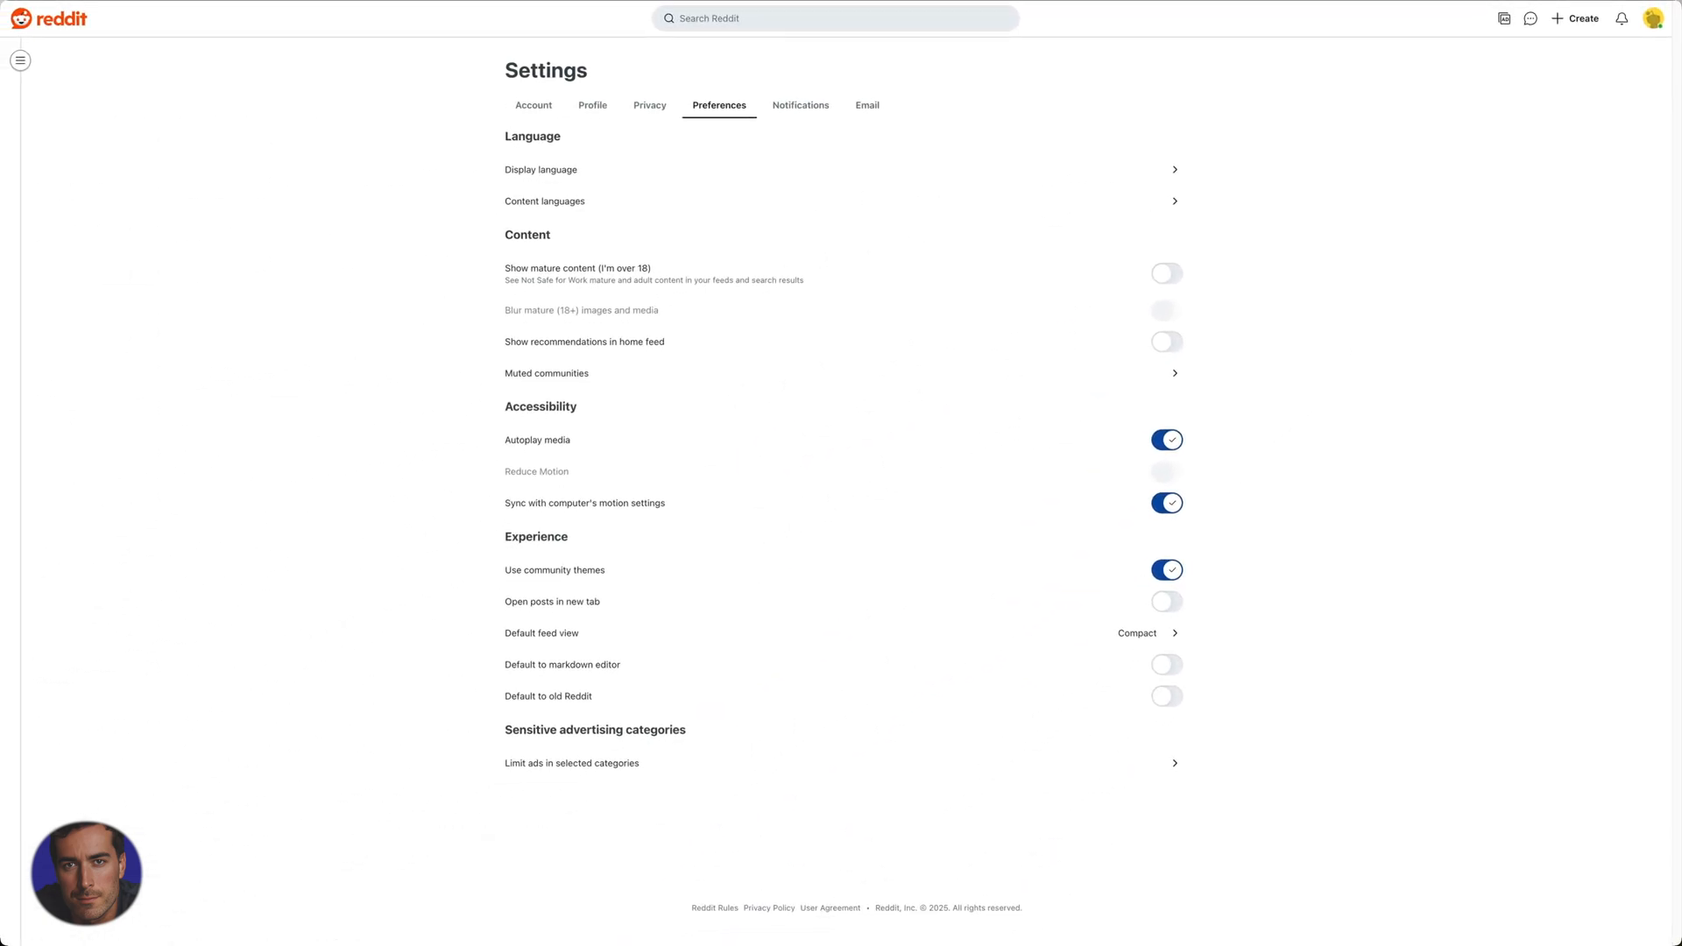
mouse_move(1244, 314)
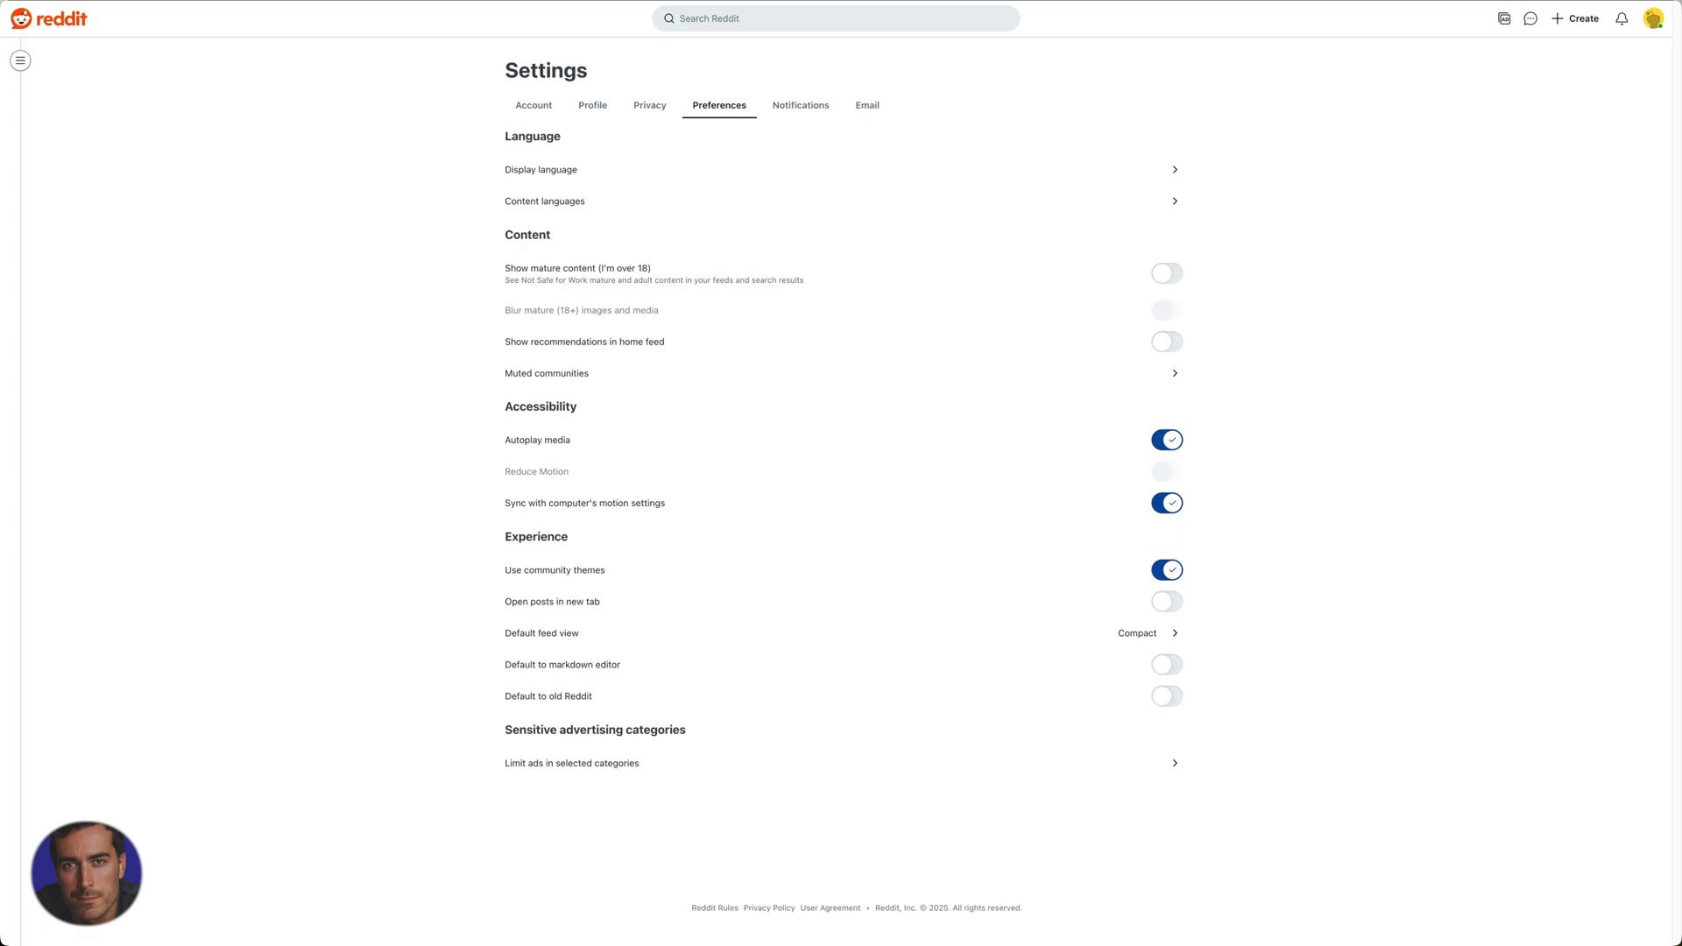
mouse_move(160, 246)
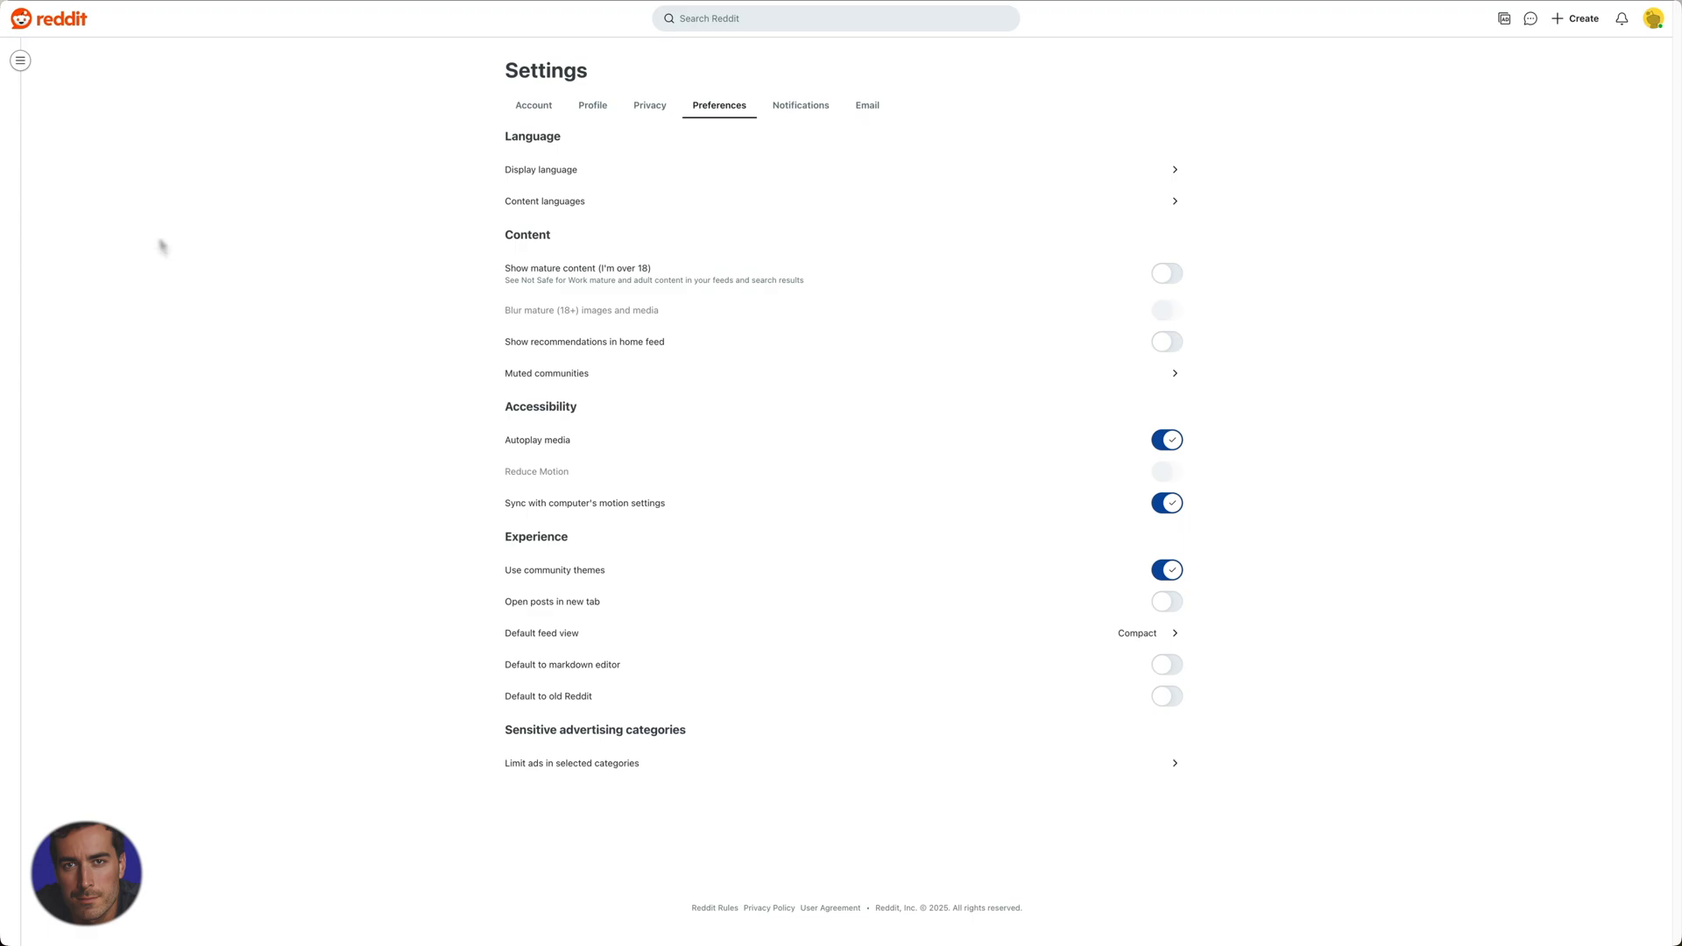
mouse_move(303, 351)
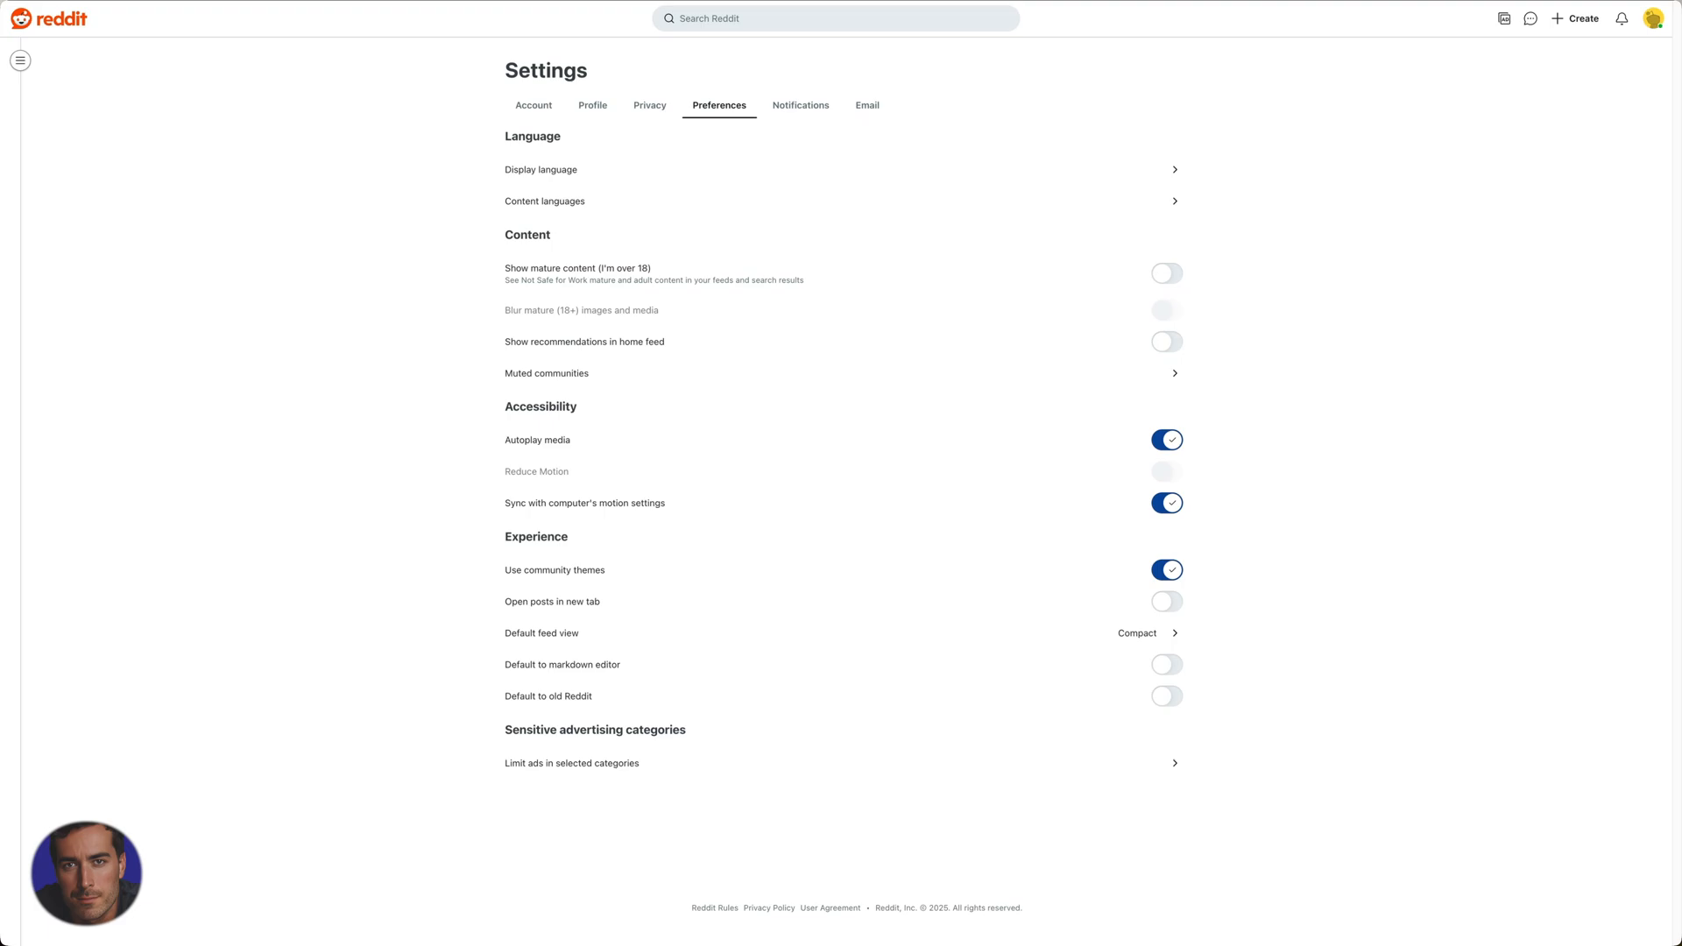
mouse_move(333, 352)
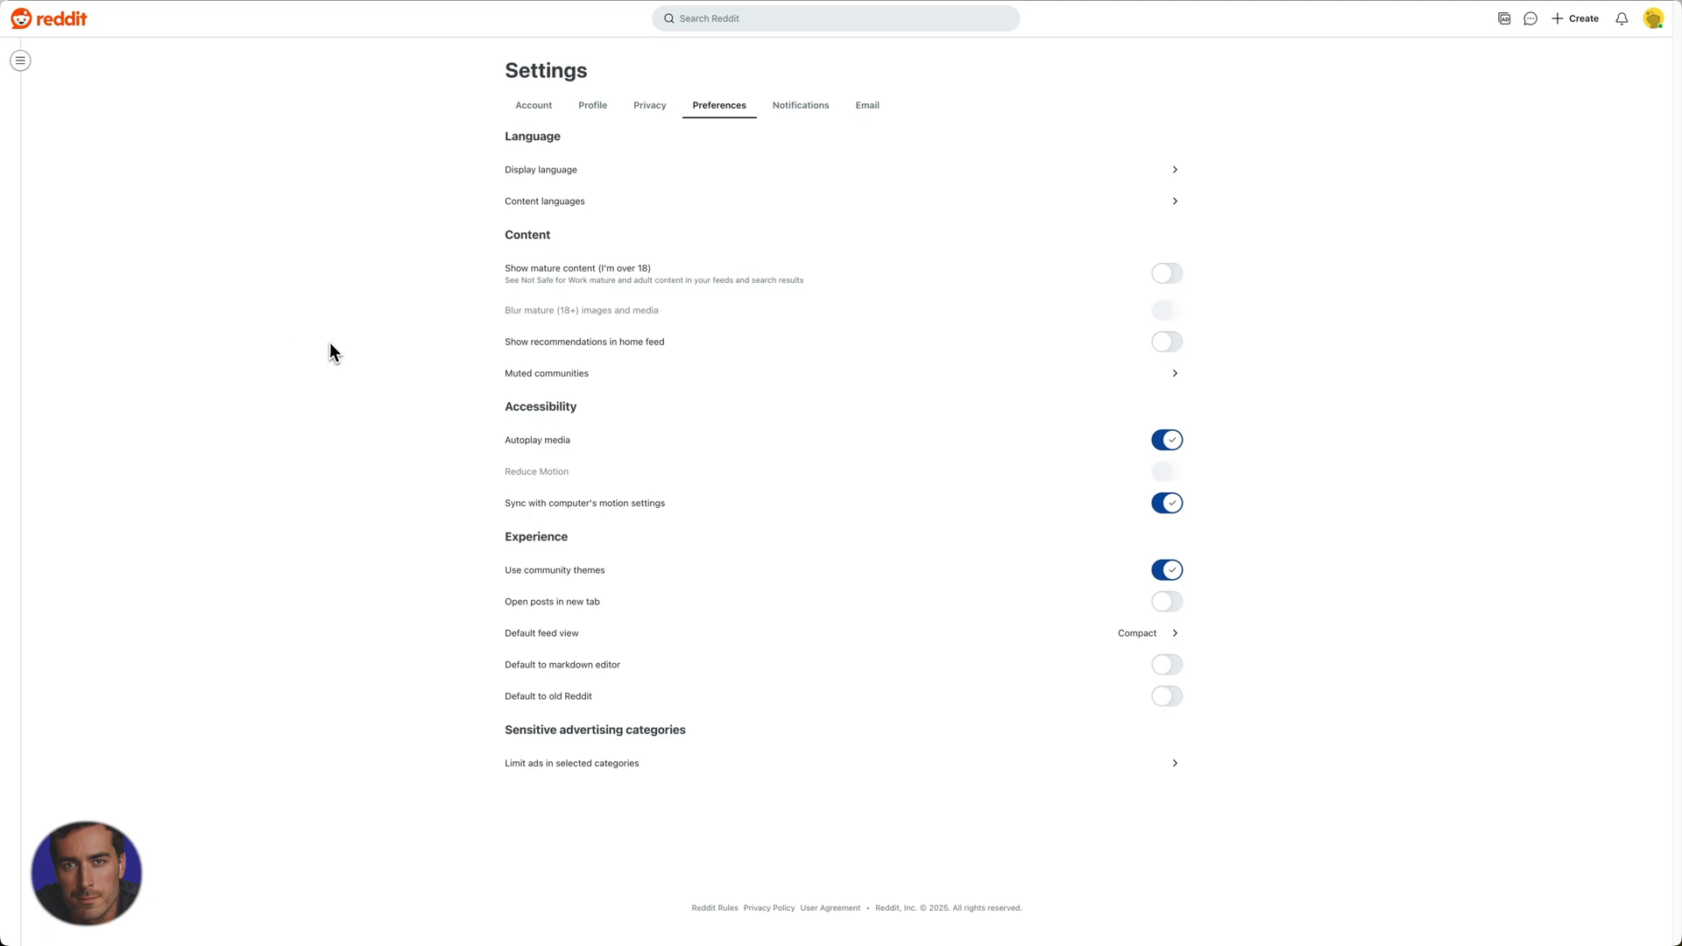